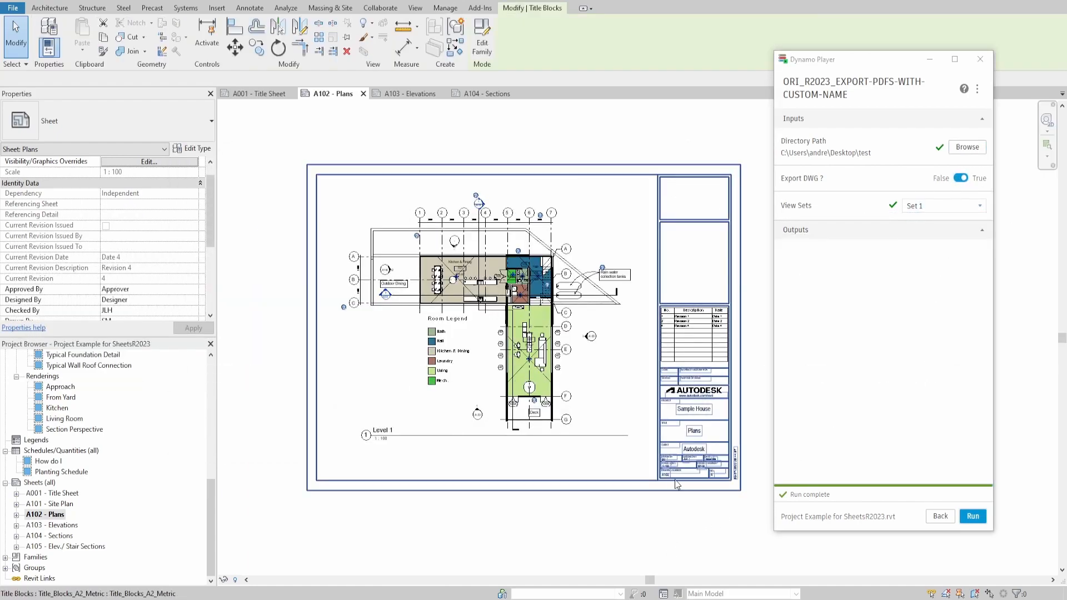
Step: Review the A103 Elevations and A104 Sections sheets, then the exported files in the test folder
{"action": "left_click", "coordinate": [409, 93]}
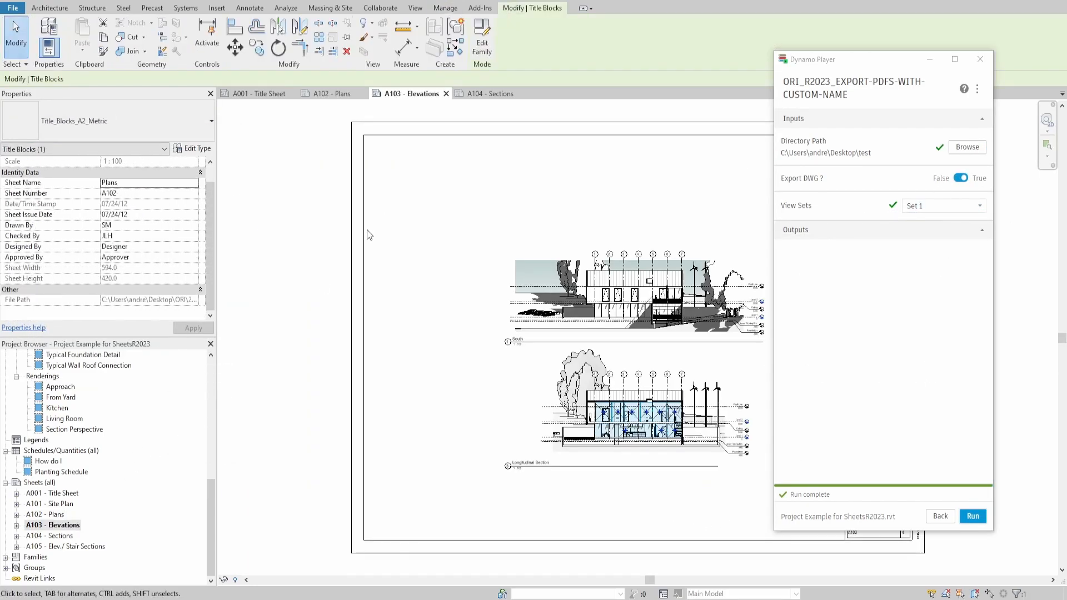
{"action": "left_click", "coordinate": [489, 94]}
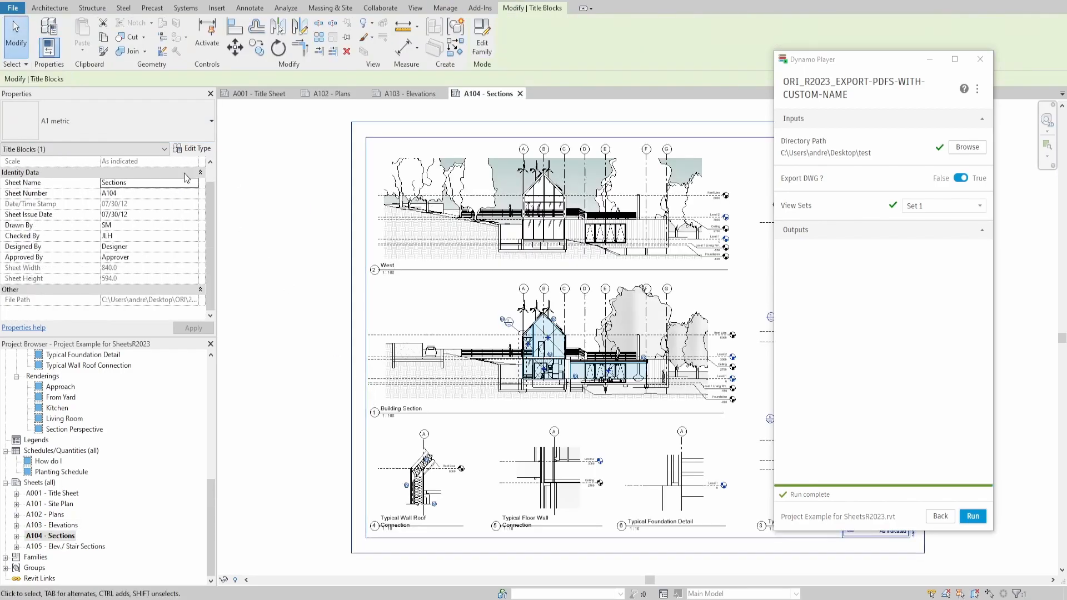
{"action": "left_click", "coordinate": [973, 515]}
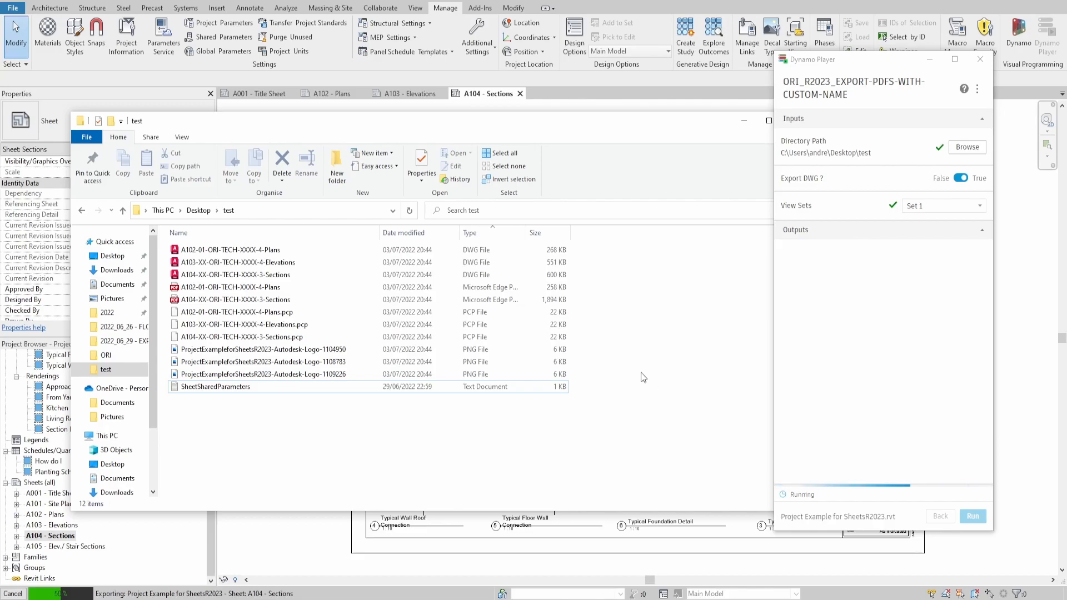
{"action": "mouse_move", "coordinate": [640, 380]}
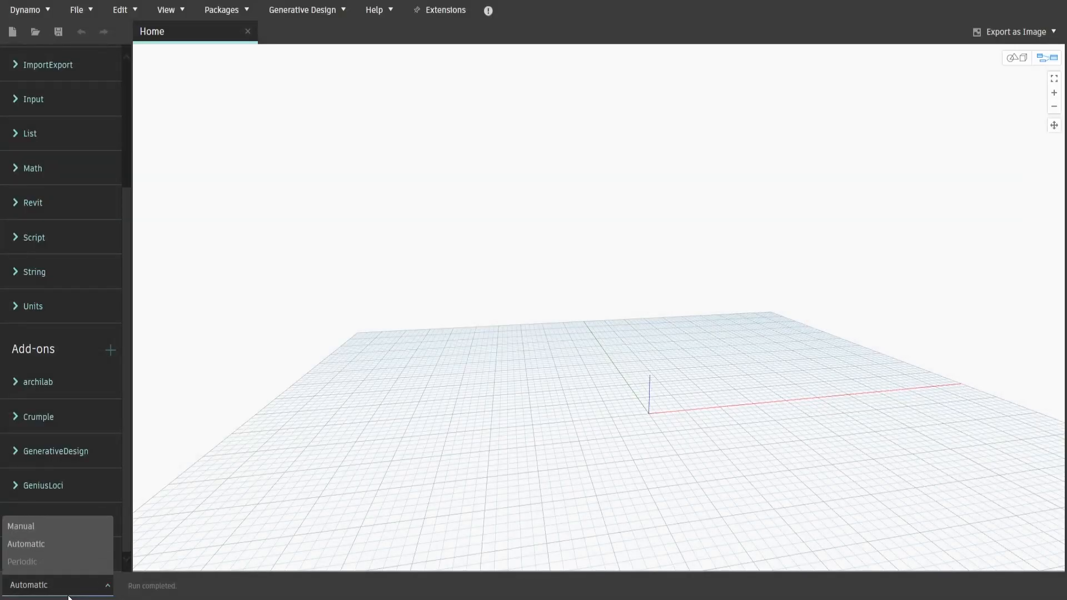
Step: Add the Revit.ExportPDF and Export DWG in Document nodes to the empty graph
{"action": "right_click", "coordinate": [578, 342]}
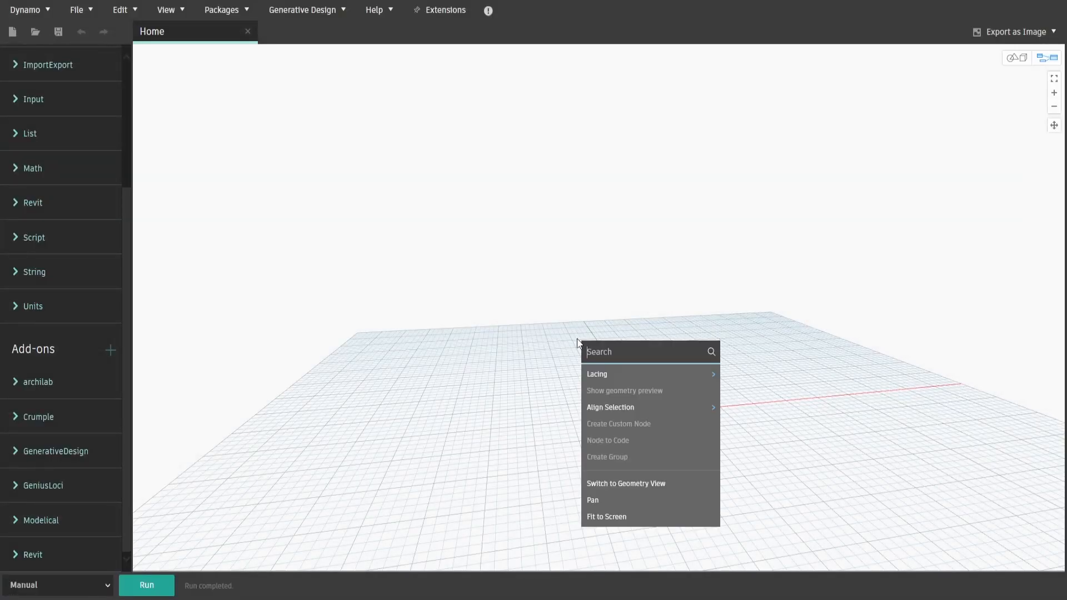
{"action": "type", "text": "revit.export"}
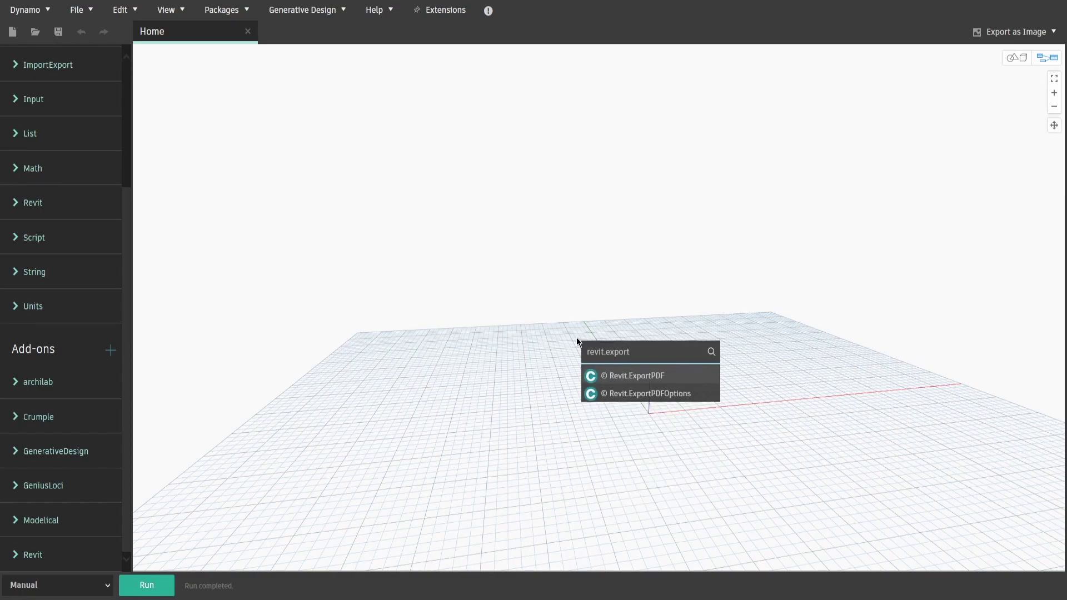
{"action": "left_click", "coordinate": [634, 376]}
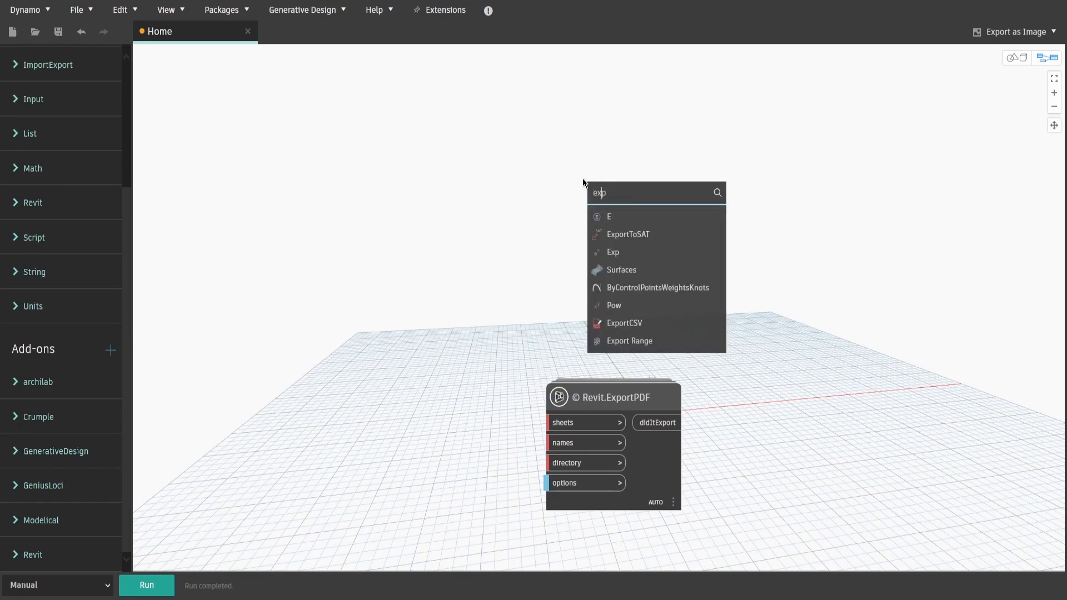
{"action": "type", "text": "export dwg in"}
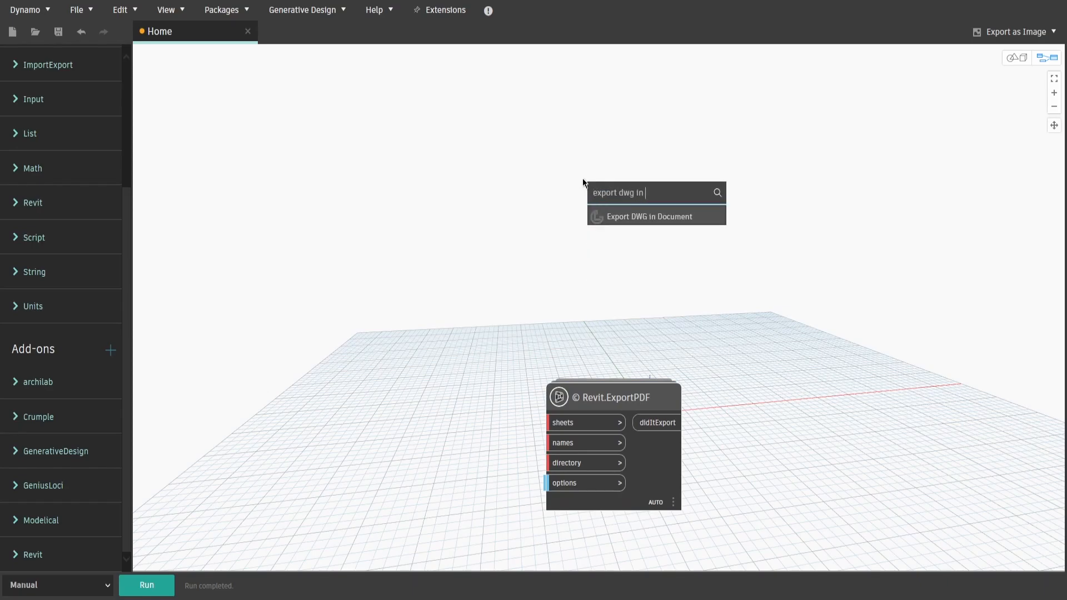
{"action": "left_click", "coordinate": [649, 215]}
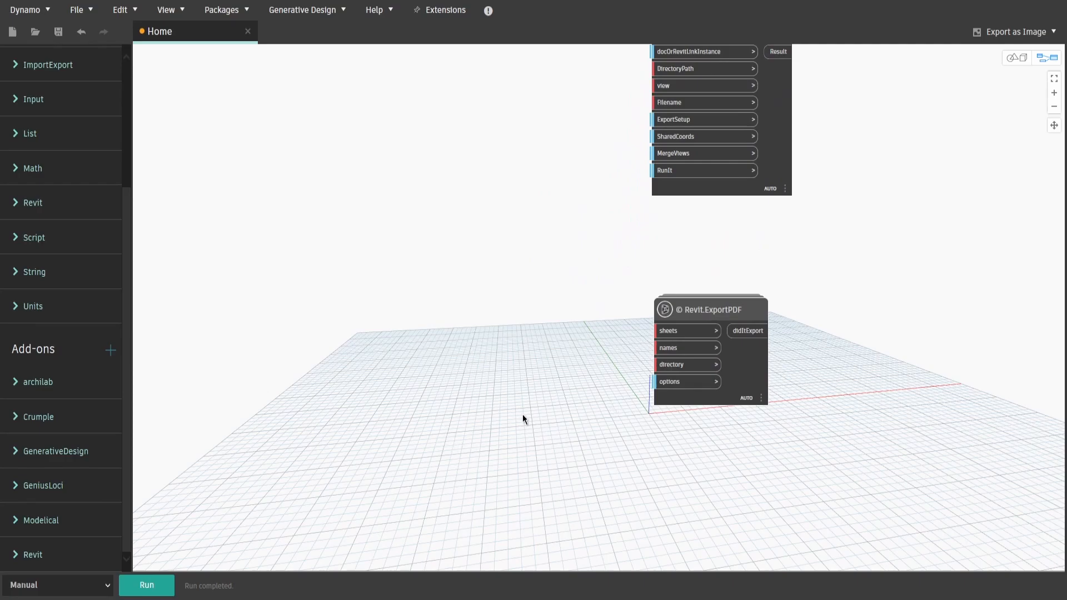
Step: Add Revit.ExportPDFOptions feeding ExportPDF, with a Boolean set to True driving every option input
{"action": "type", "text": "revit.expo"}
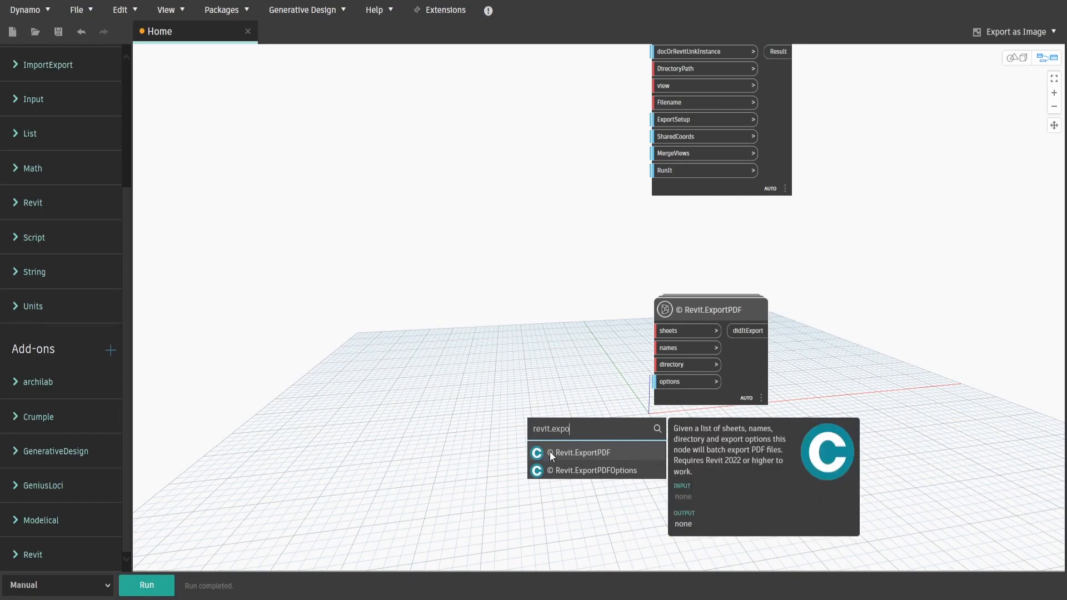
{"action": "left_click", "coordinate": [593, 470]}
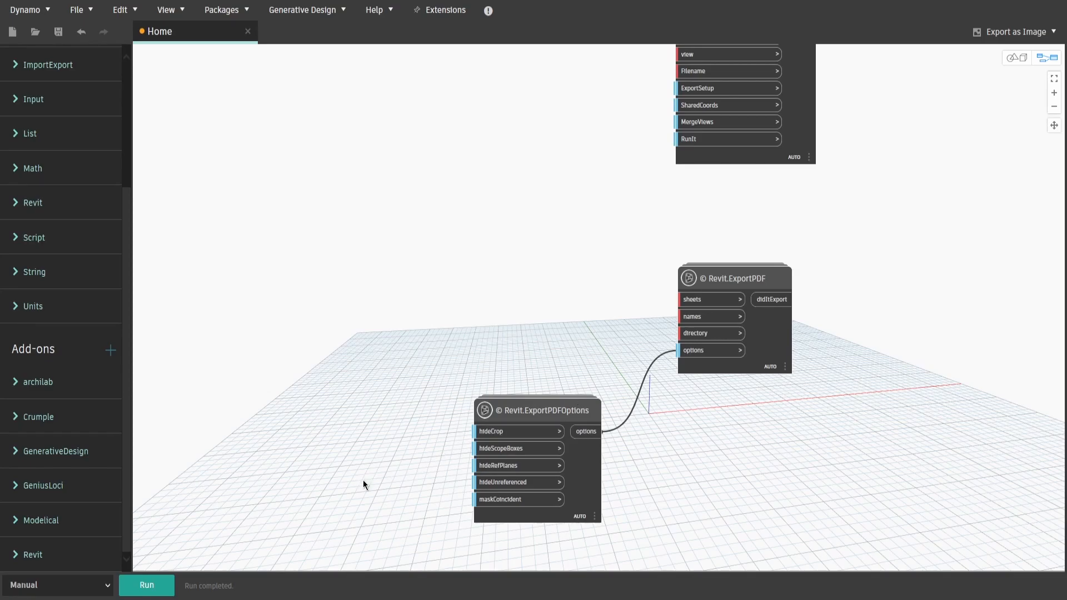
{"action": "type", "text": "boolean"}
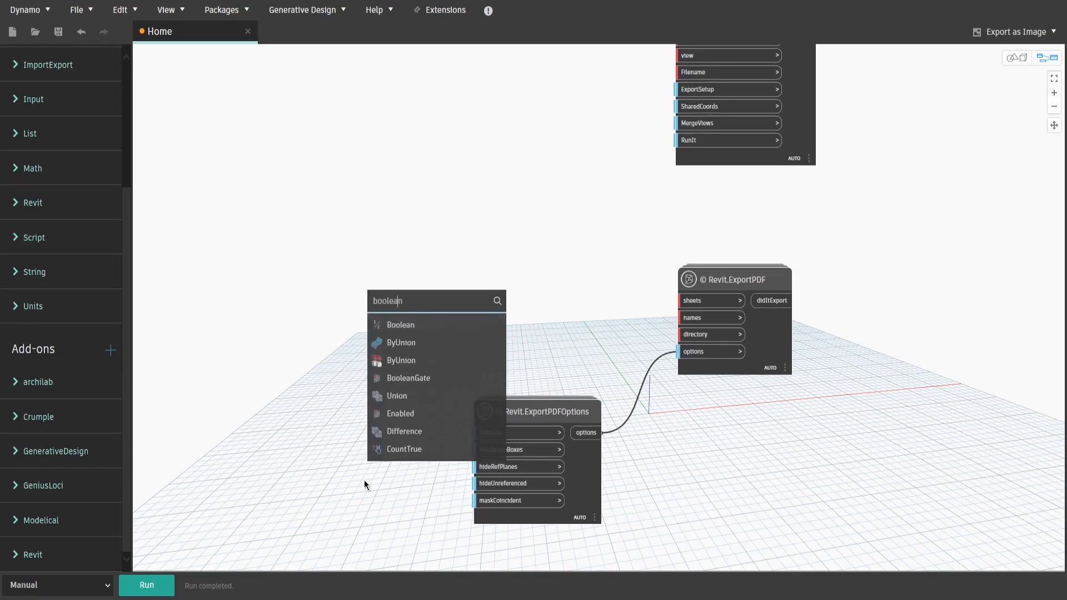
{"action": "left_click", "coordinate": [400, 325]}
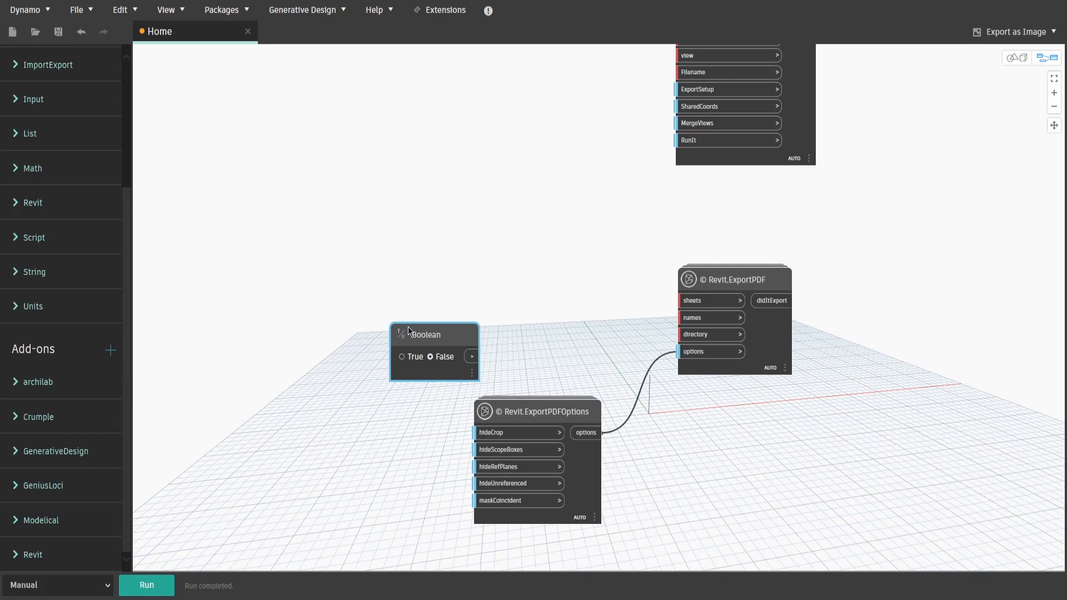
{"action": "left_click_drag", "start_coordinate": [435, 334], "coordinate": [375, 422]}
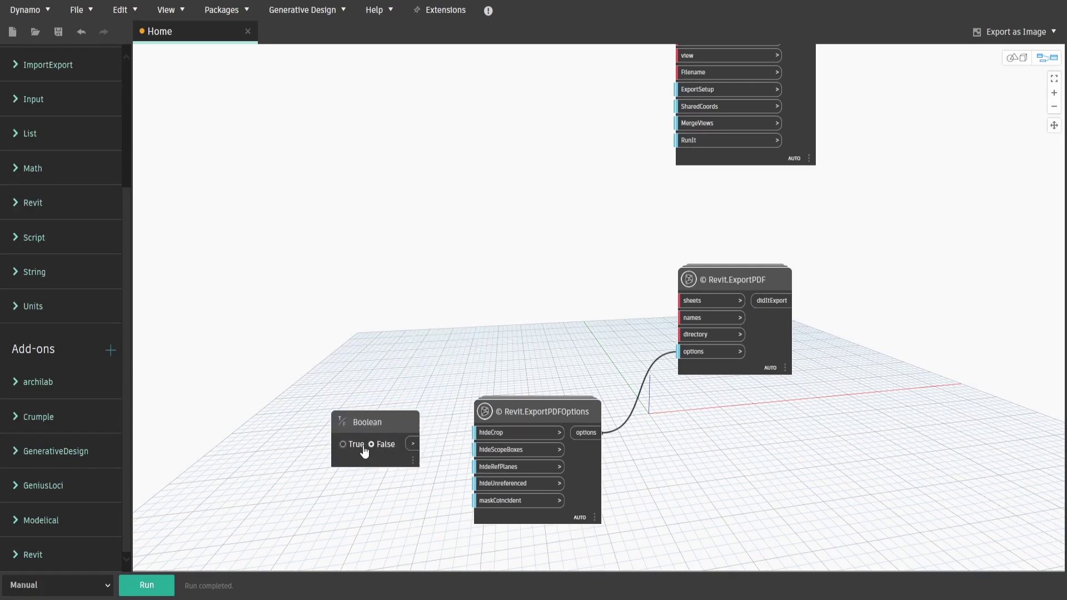
{"action": "left_click", "coordinate": [343, 445]}
{"action": "type", "text": "view sets"}
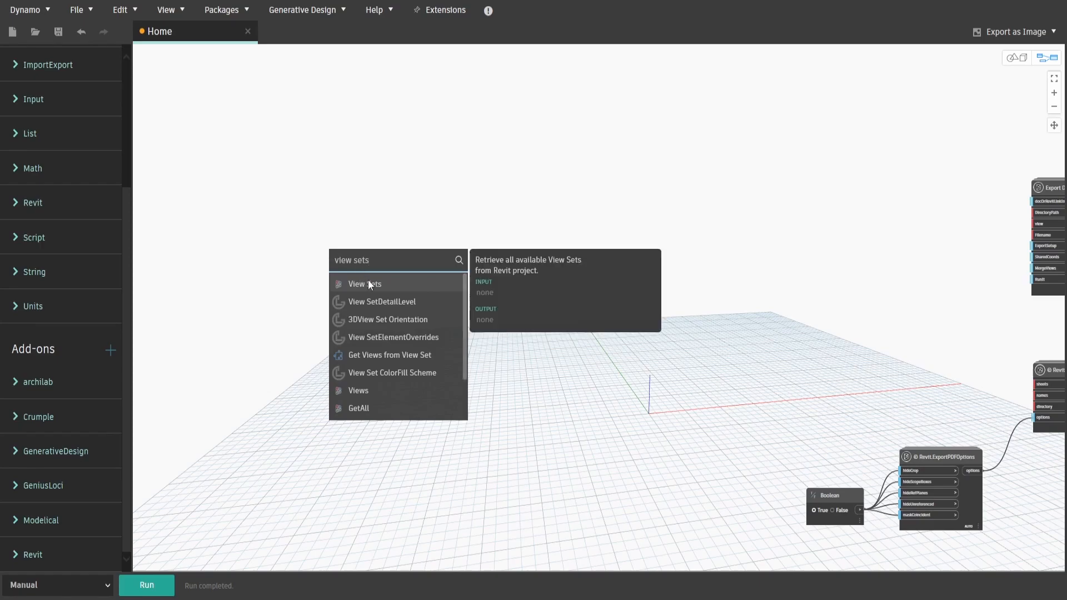
Step: Add View Sets feeding ViewSets.Views, then read each sheet's SheetName and SheetNumber
{"action": "left_click", "coordinate": [364, 284]}
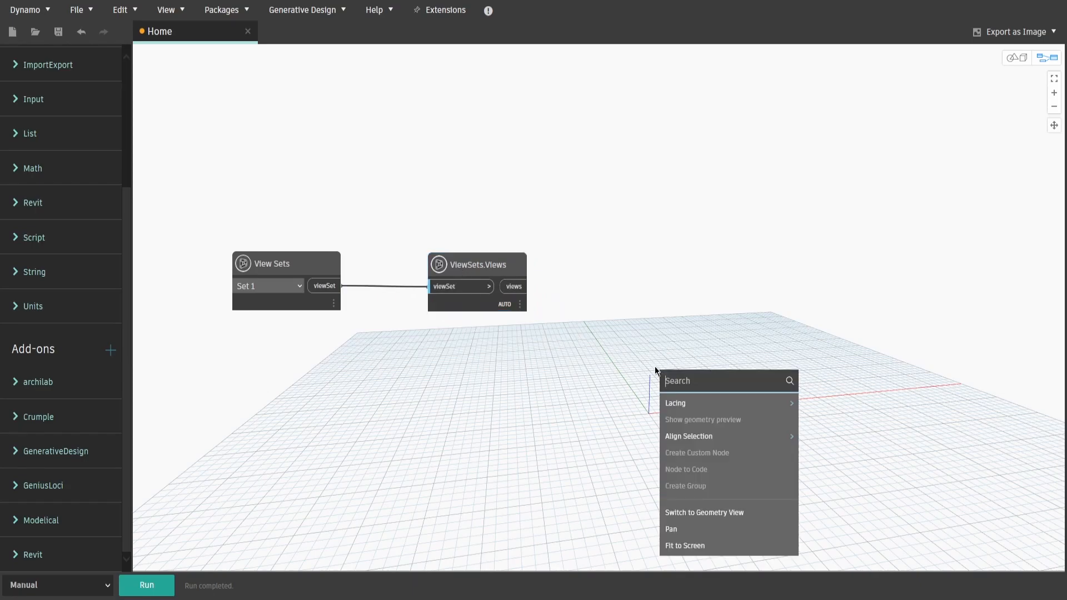
{"action": "type", "text": "sheet.sheetname"}
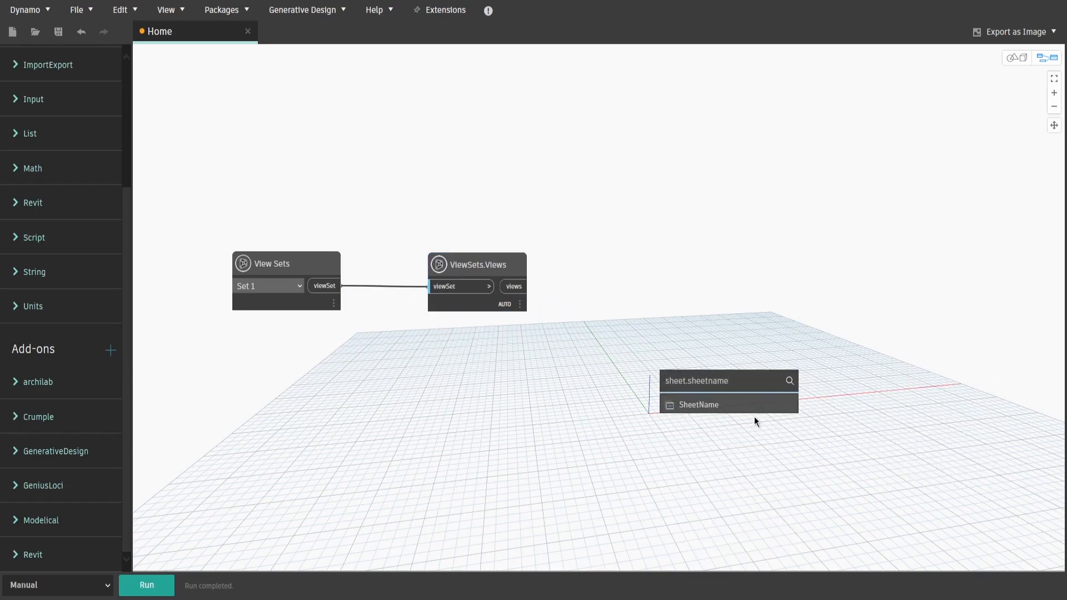
{"action": "left_click", "coordinate": [699, 405]}
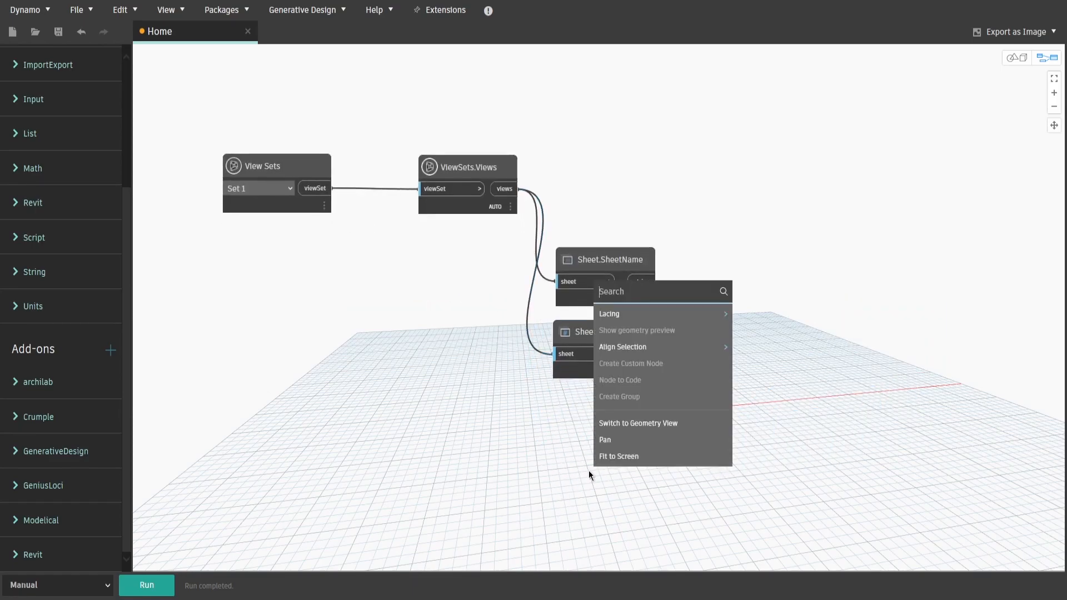
Step: Read each sheet's "Current Revision" via GetParameterValueByName, then copy the pair and replace the parameter name
{"action": "type", "text": "element.getparameter"}
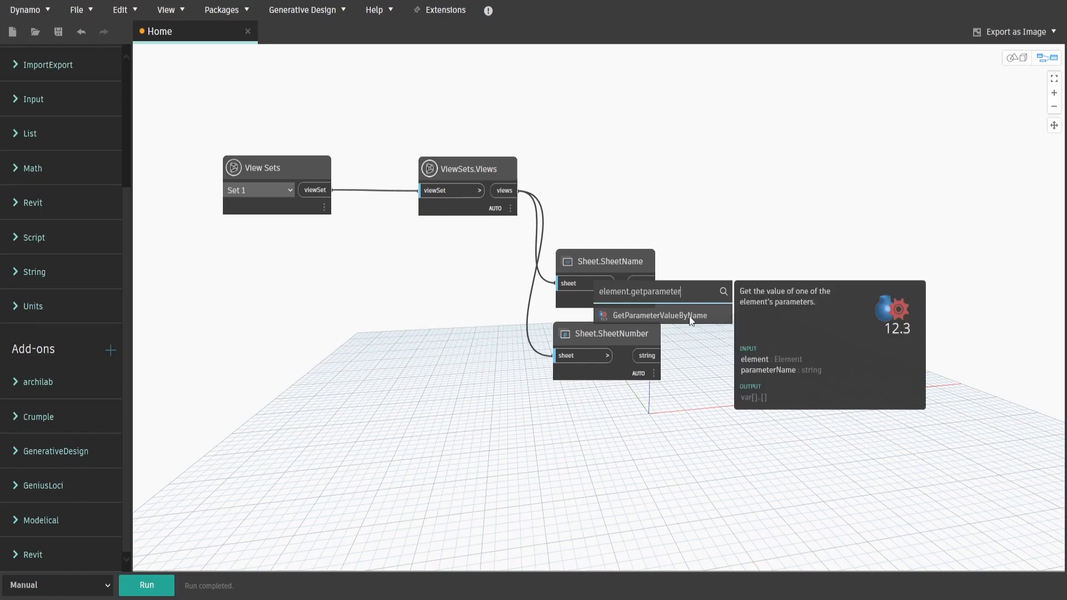
{"action": "left_click", "coordinate": [662, 316]}
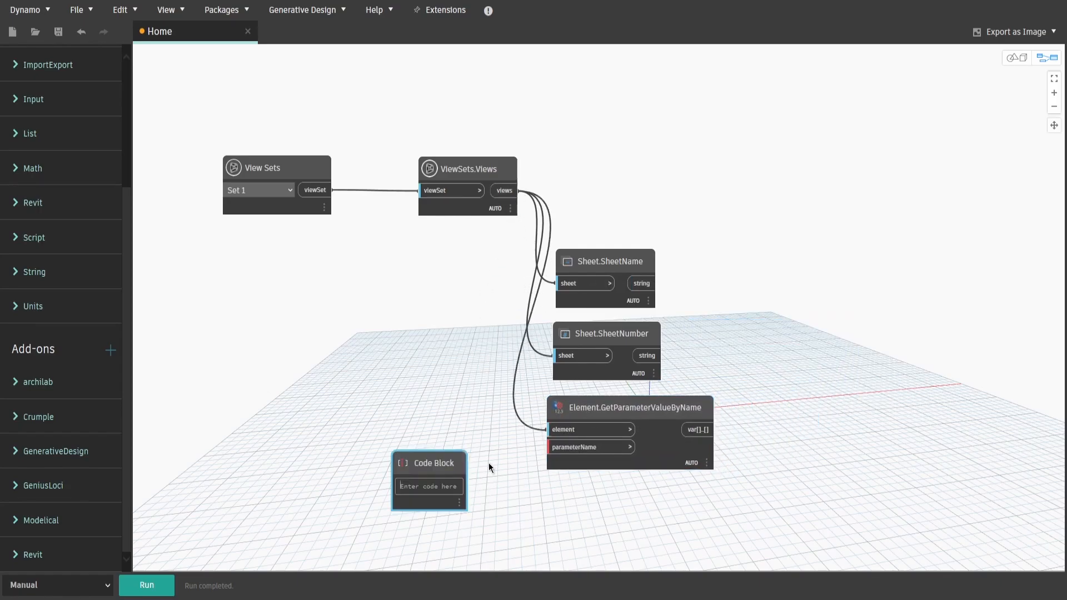
{"action": "type", "text": "\"Current Revision\";"}
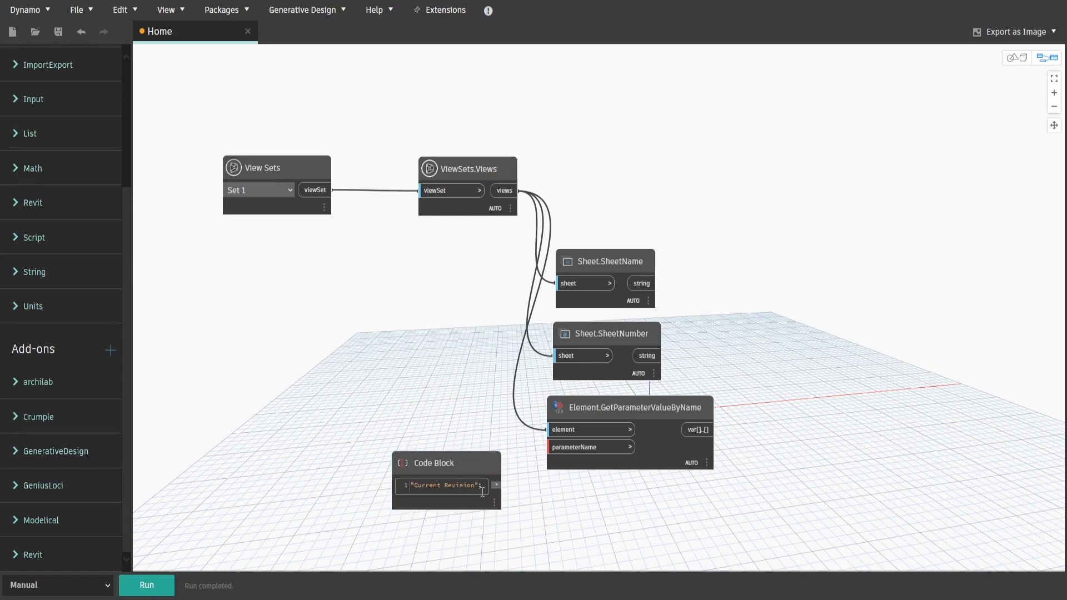
{"action": "left_click_drag", "start_coordinate": [446, 462], "coordinate": [448, 431]}
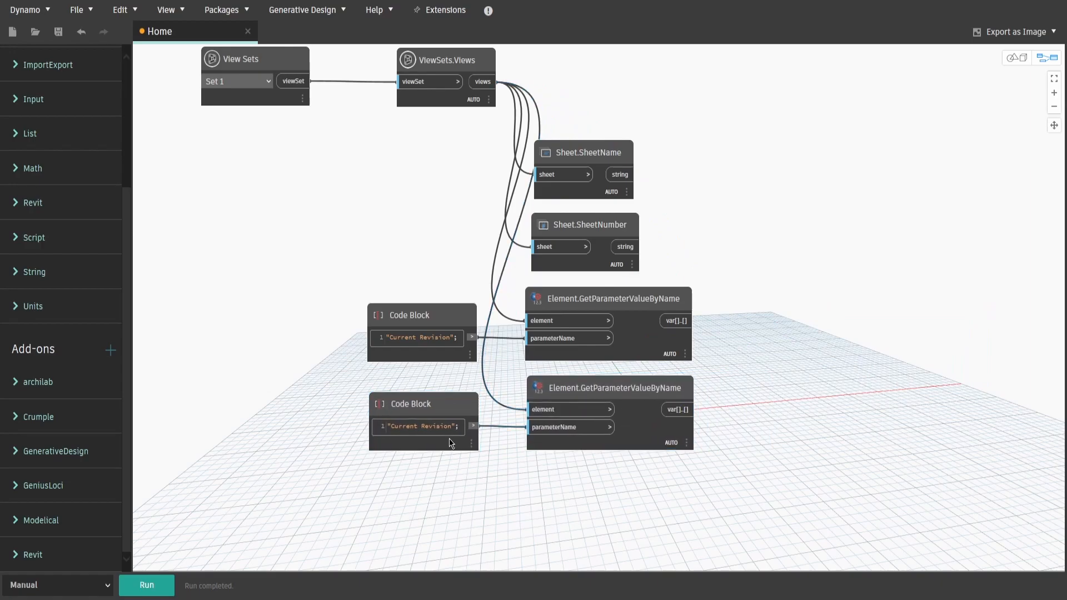
{"action": "double_click", "coordinate": [420, 427]}
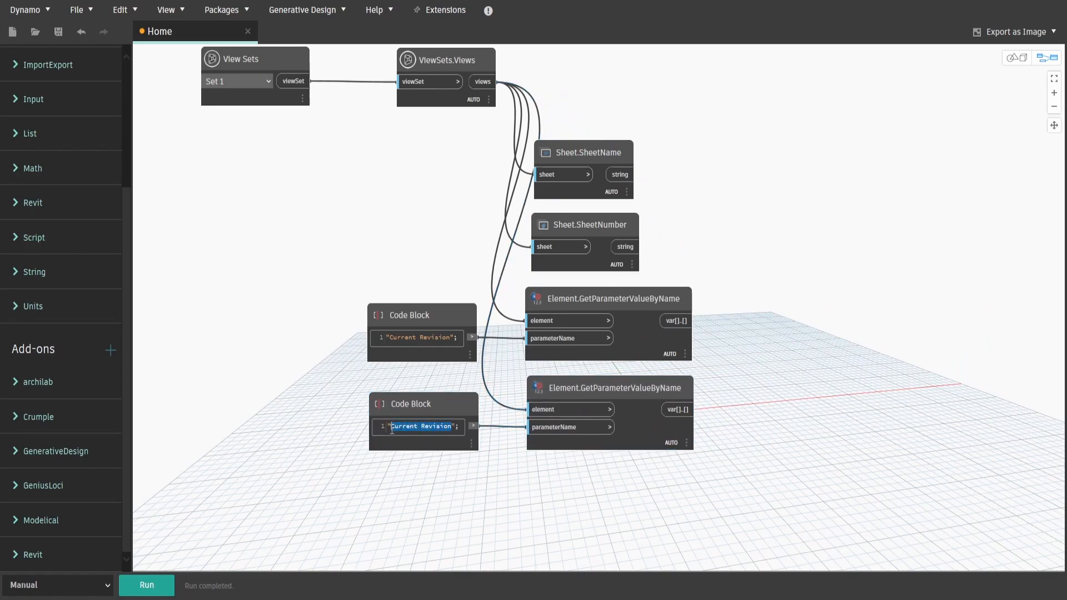
{"action": "key", "text": "Delete"}
{"action": "type", "text": "list.create"}
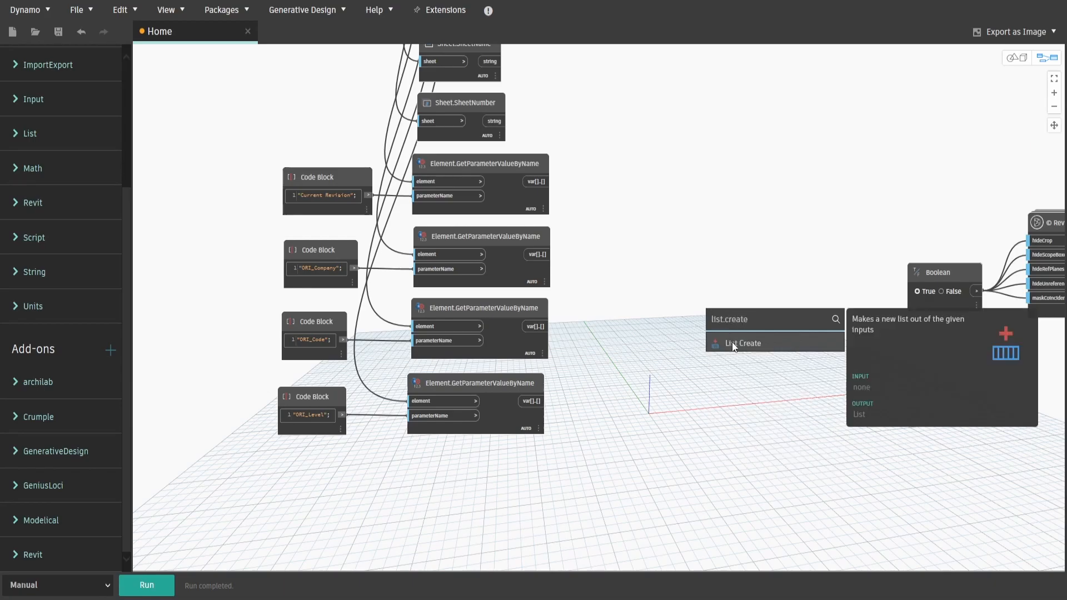
Step: Gather the sheet values with List Create and feed the combined list into List.Transpose
{"action": "left_click", "coordinate": [743, 343]}
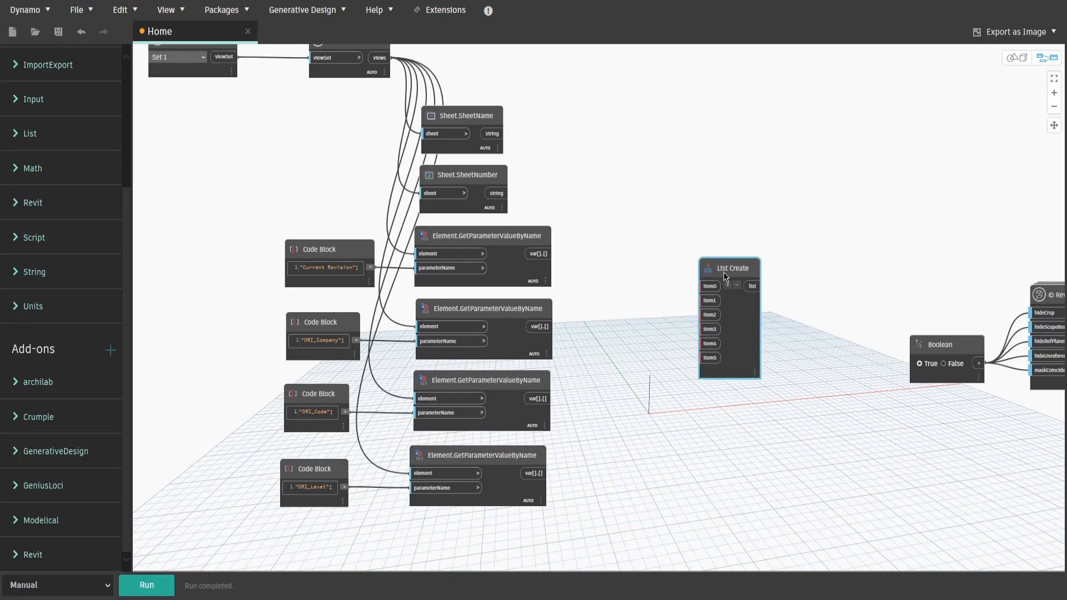
{"action": "left_click_drag", "start_coordinate": [508, 193], "coordinate": [698, 285]}
{"action": "type", "text": "l"}
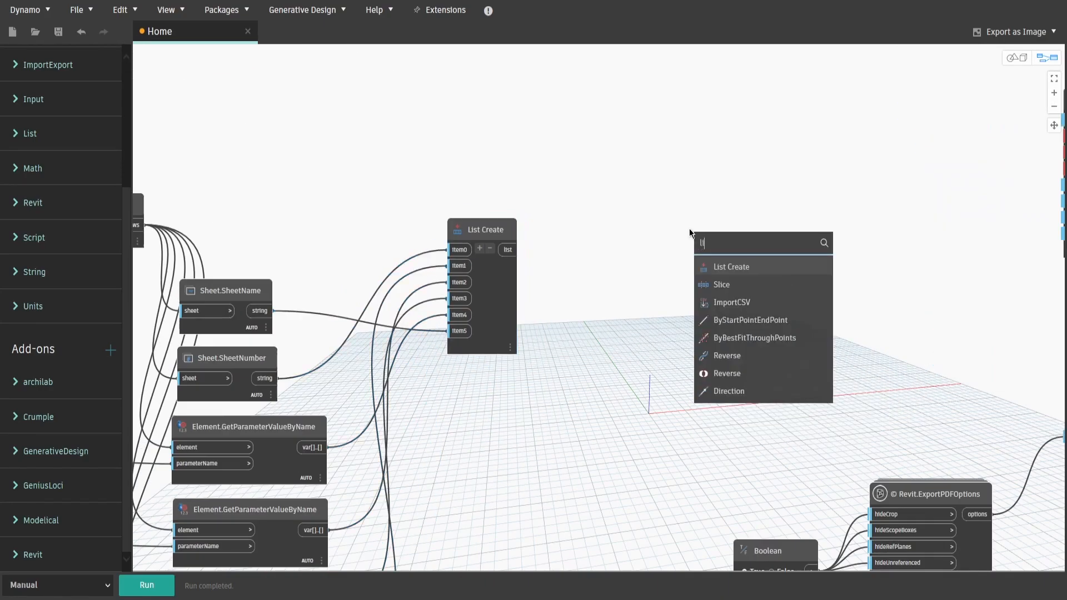
{"action": "type", "text": "ist.transpo"}
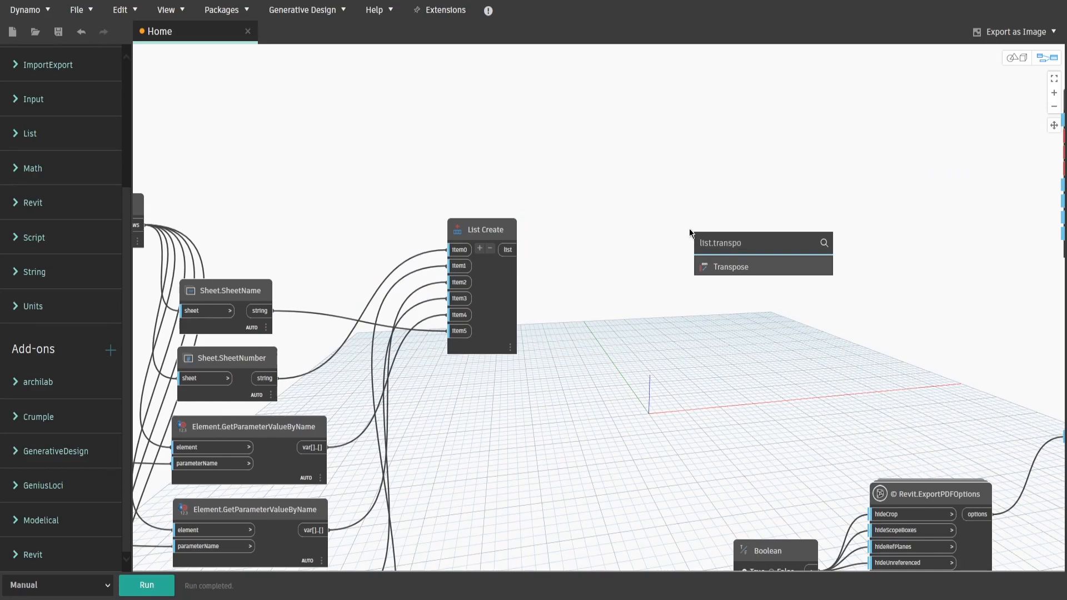
{"action": "left_click", "coordinate": [732, 267]}
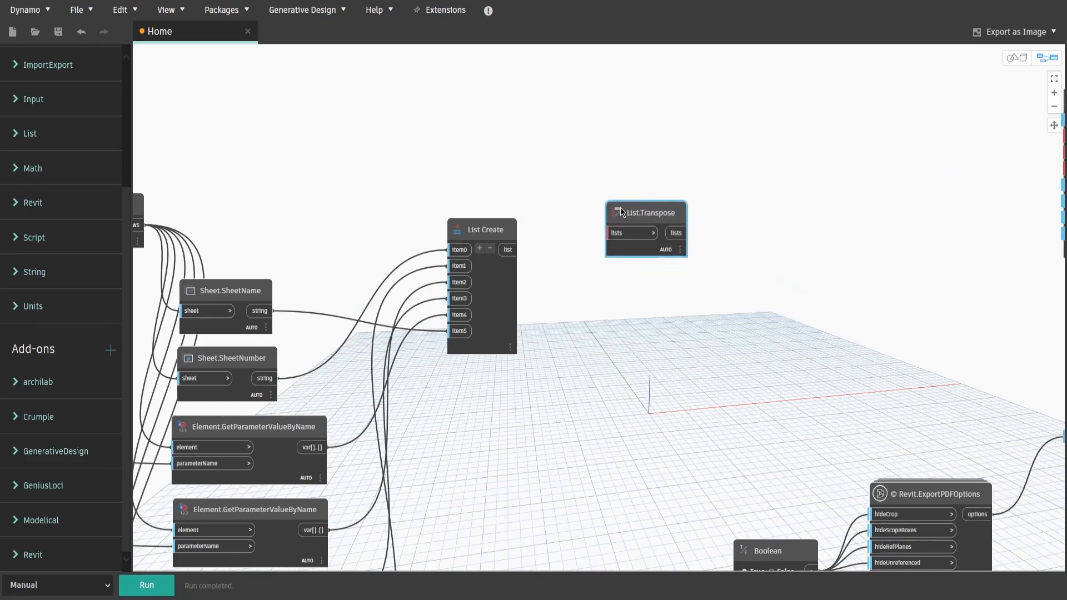
{"action": "left_click_drag", "start_coordinate": [645, 212], "coordinate": [621, 228]}
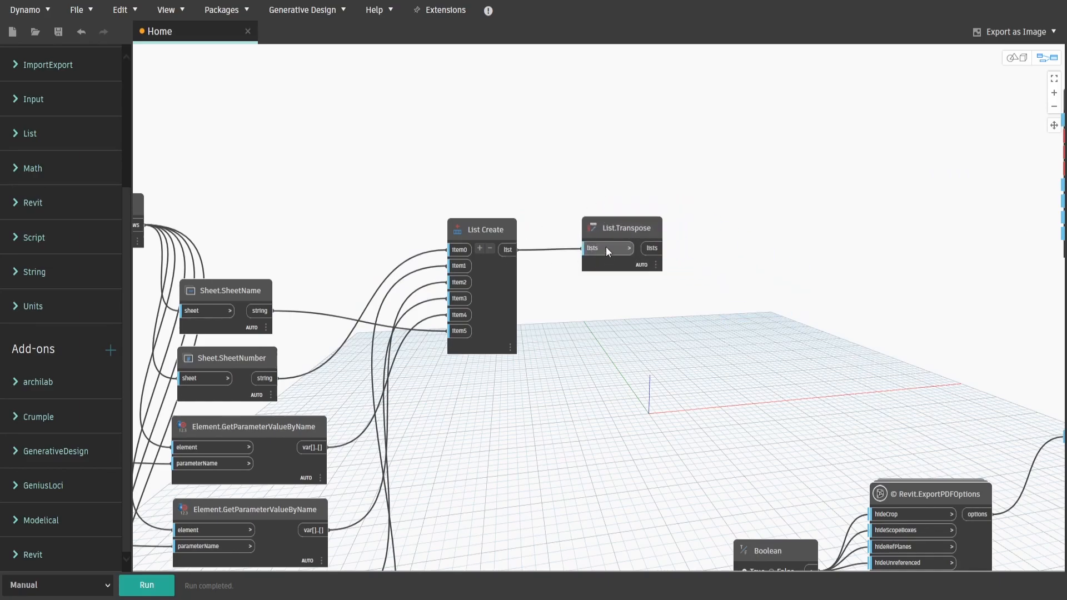
Step: Add a String.Join node and position it beside List.Transpose
{"action": "right_click", "coordinate": [754, 236]}
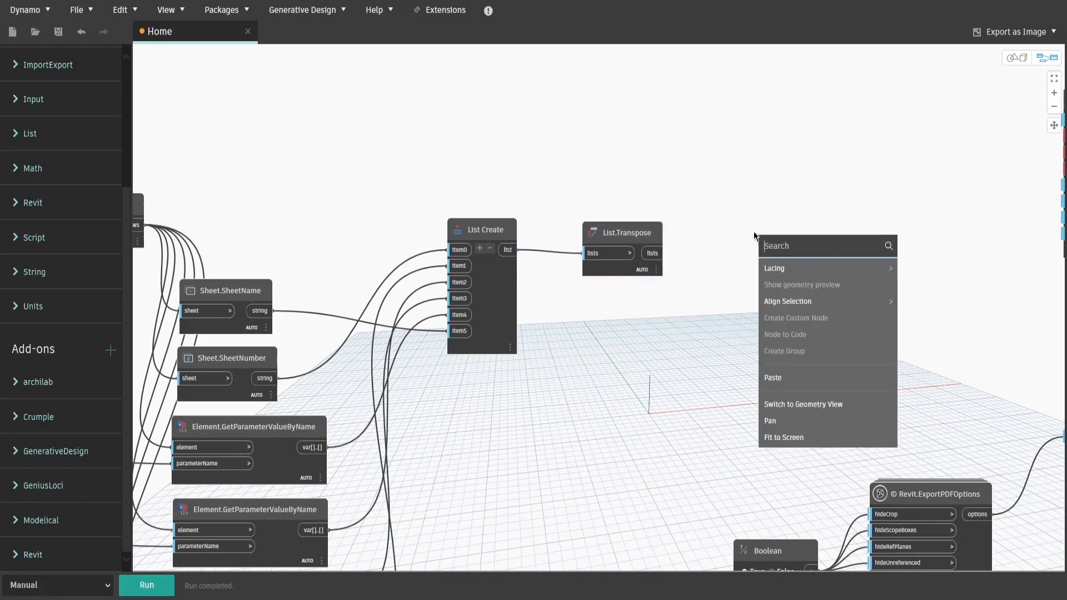
{"action": "type", "text": "string.Joi"}
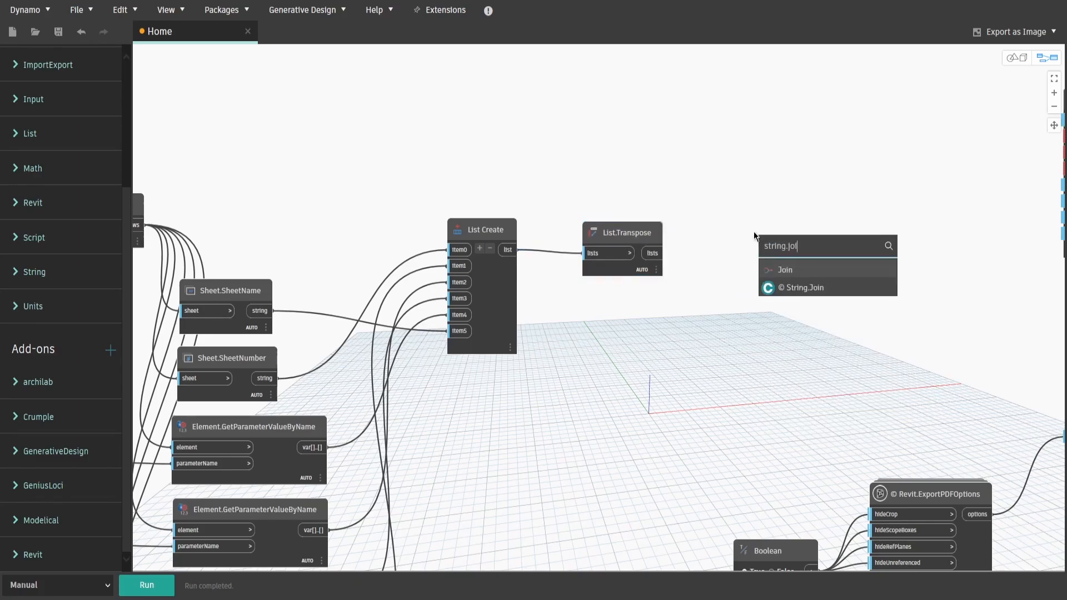
{"action": "left_click", "coordinate": [801, 287]}
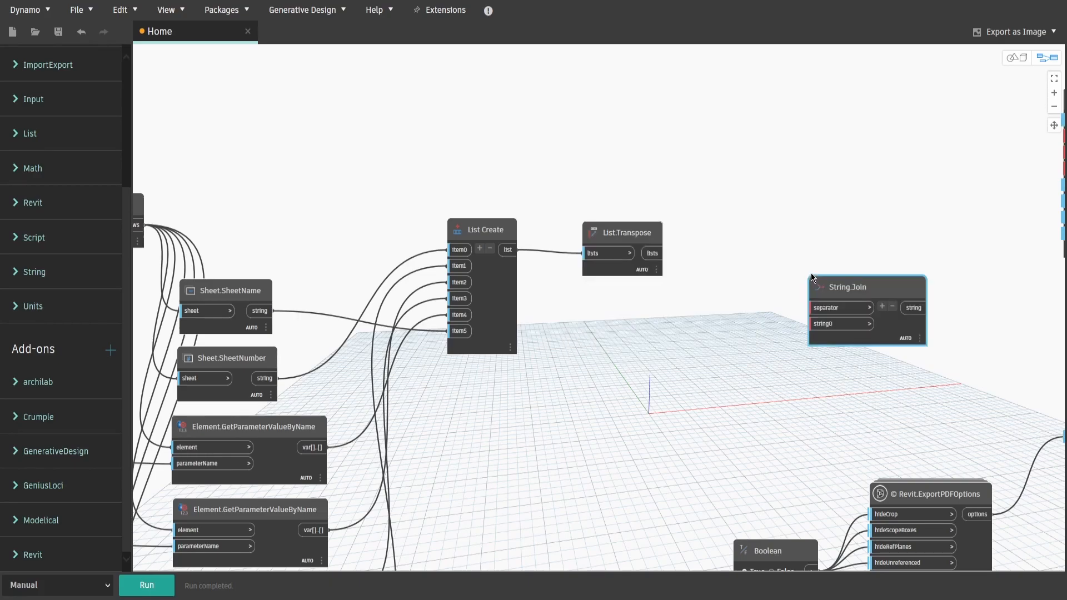
{"action": "left_click_drag", "start_coordinate": [868, 287], "coordinate": [803, 227]}
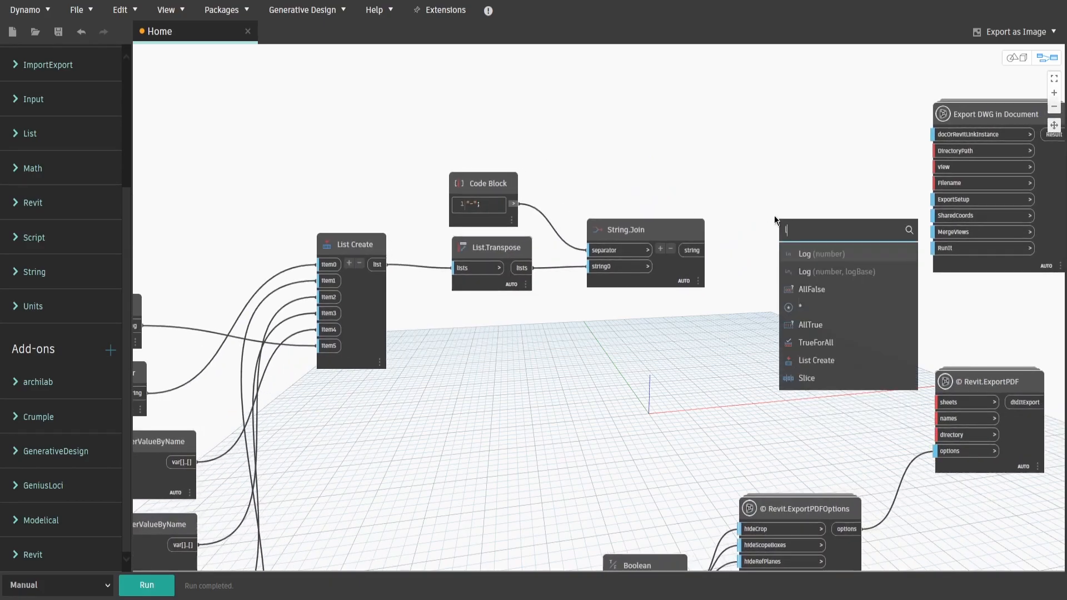
Step: Add a List.Flatten node to collect the hyphen-joined sheet file names
{"action": "type", "text": "list.flatt"}
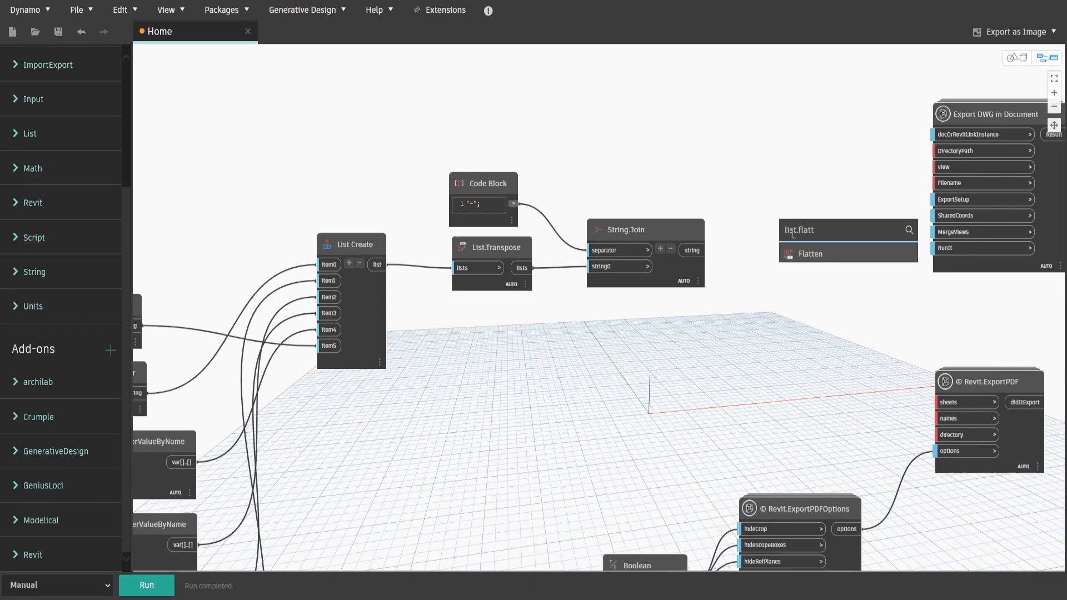
{"action": "left_click", "coordinate": [811, 253]}
{"action": "type", "text": "directory path"}
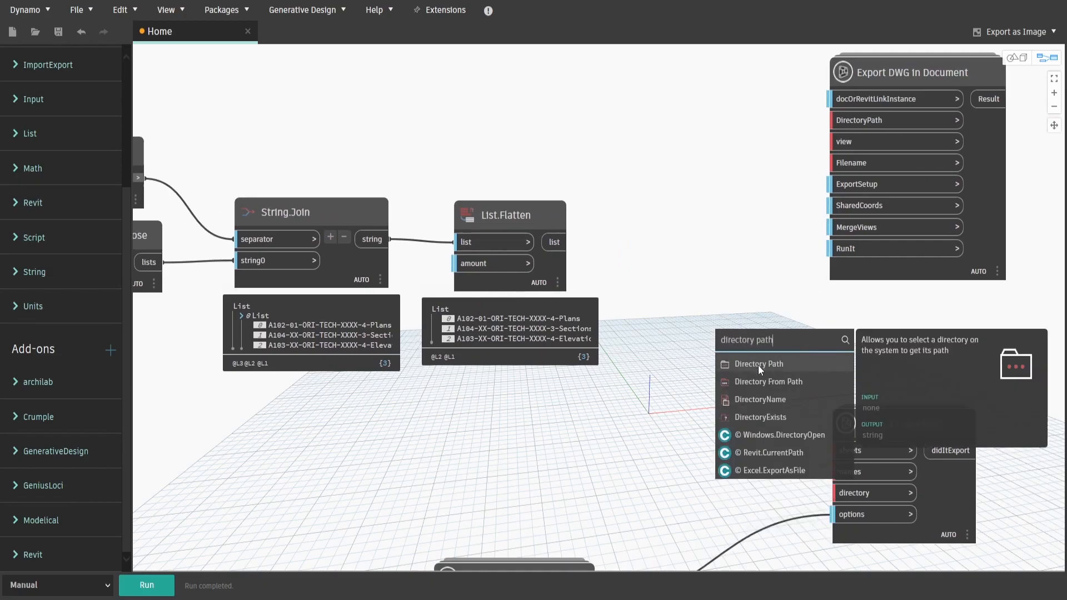
Step: Add a Directory Path input for both exports and a Boolean renamed 'Export DWG ?' for RunIt
{"action": "left_click", "coordinate": [758, 364]}
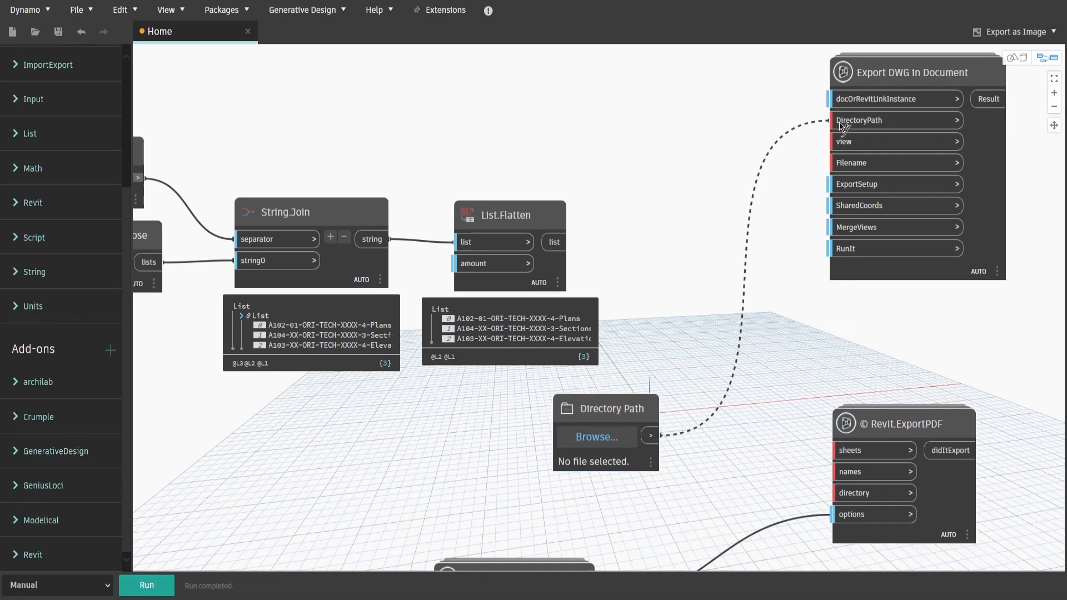
{"action": "right_click", "coordinate": [685, 211]}
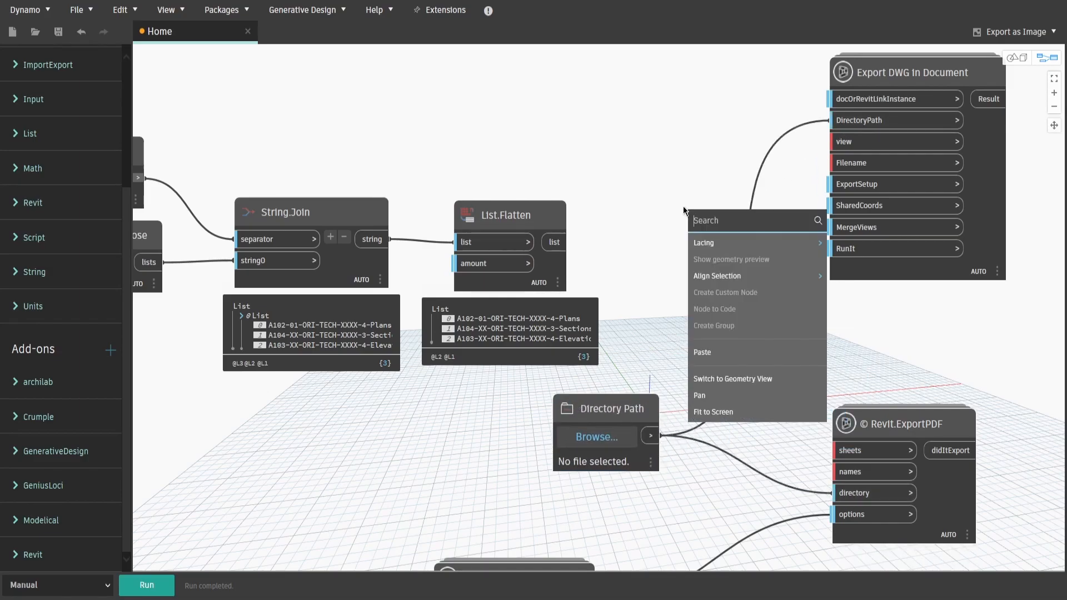
{"action": "type", "text": "boolean"}
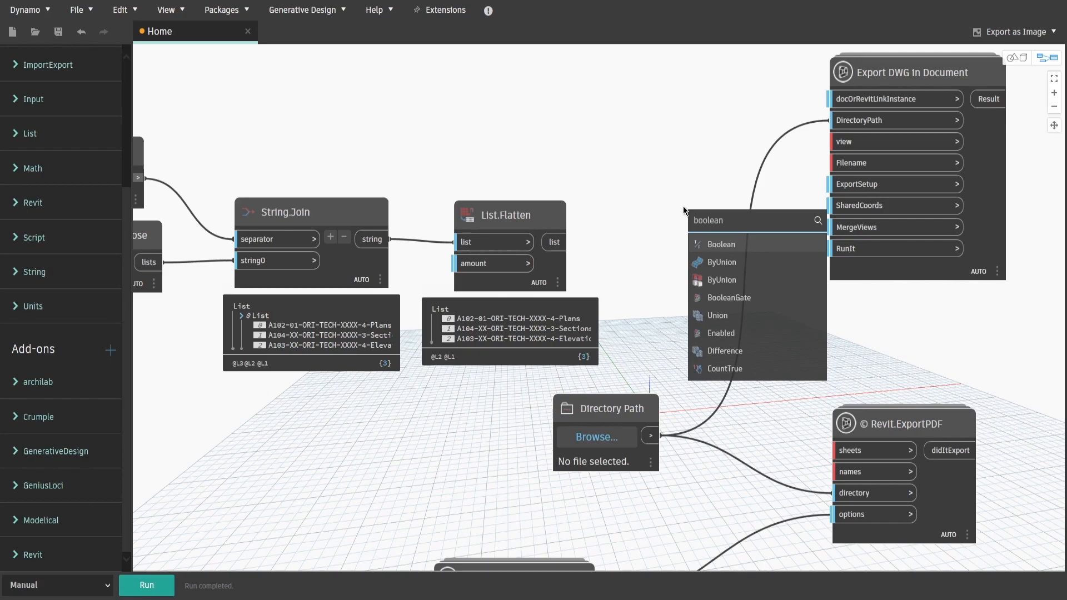
{"action": "left_click", "coordinate": [720, 244]}
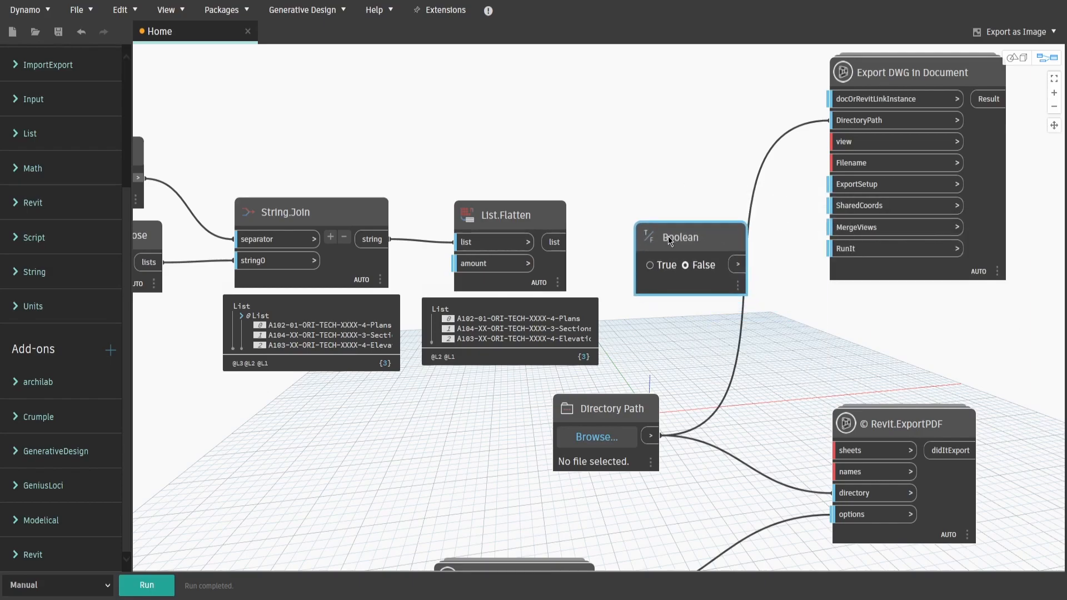
{"action": "double_click", "coordinate": [681, 236]}
{"action": "type", "text": "Export DWG ?"}
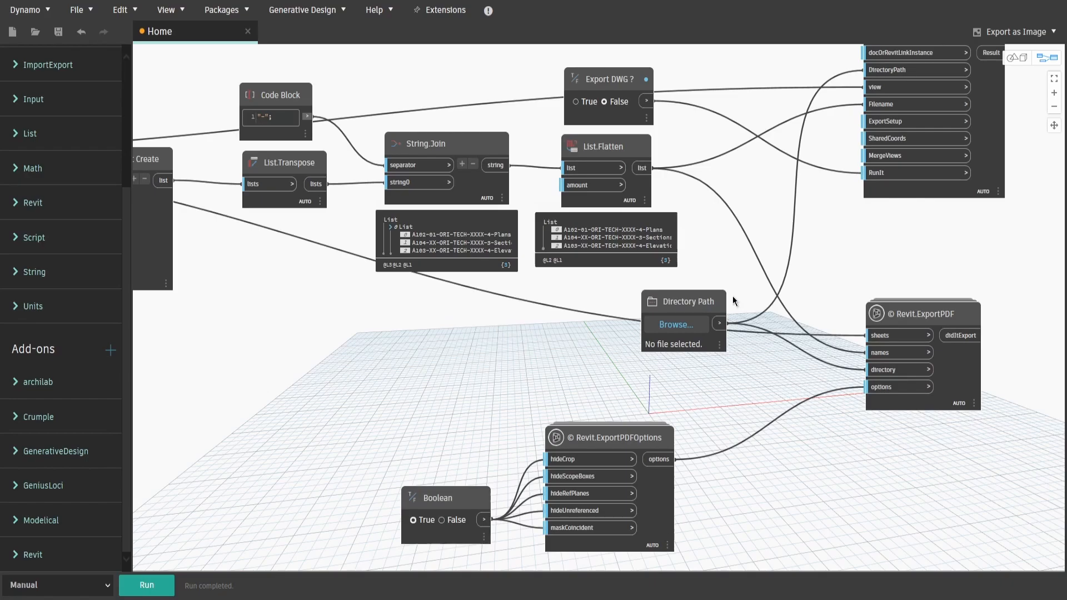
Step: Mark the View Sets and Directory Path nodes as Is Input, then save the graph as Home
{"action": "left_click_drag", "start_coordinate": [682, 301], "coordinate": [596, 357]}
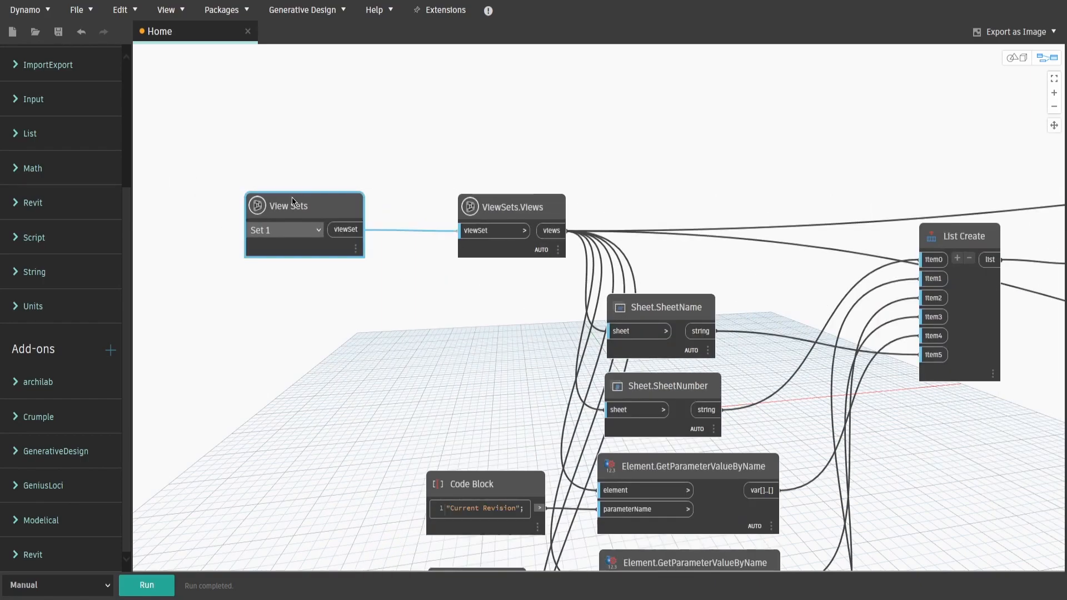
{"action": "right_click", "coordinate": [292, 206]}
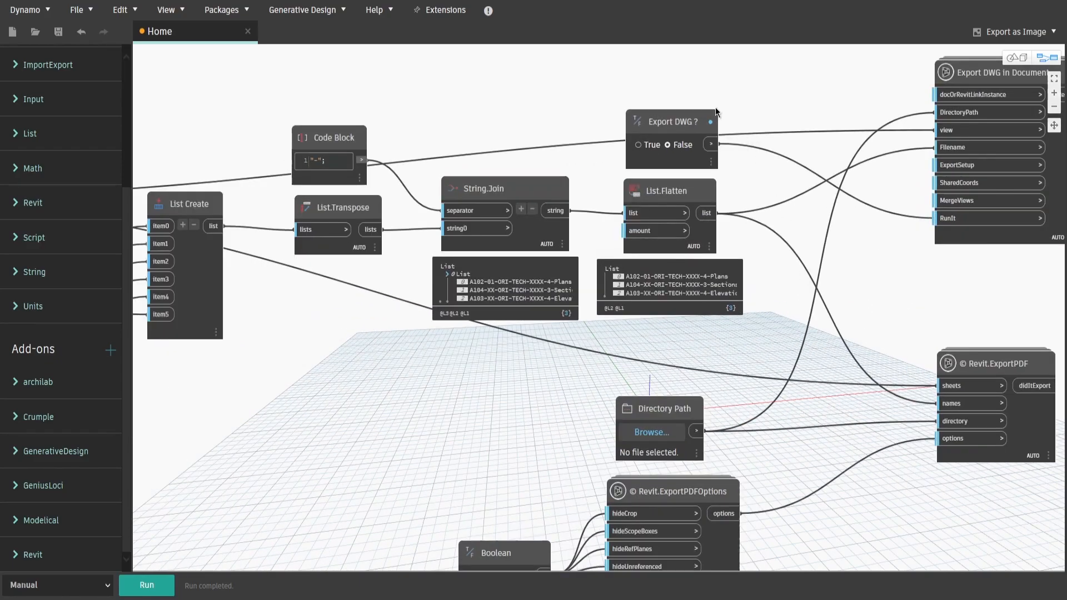
{"action": "right_click", "coordinate": [671, 122]}
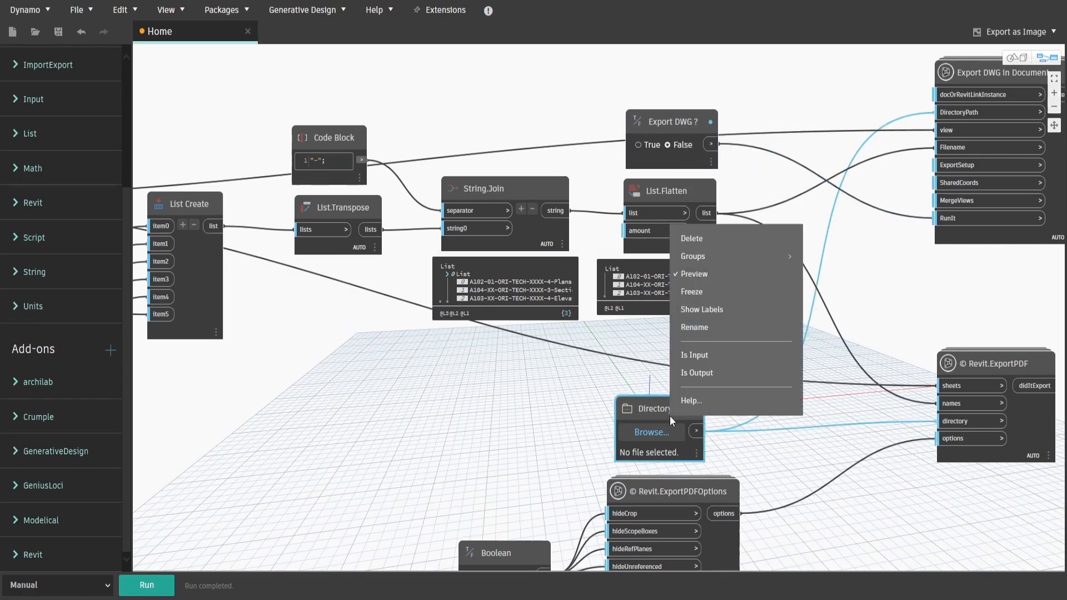
{"action": "left_click", "coordinate": [508, 397]}
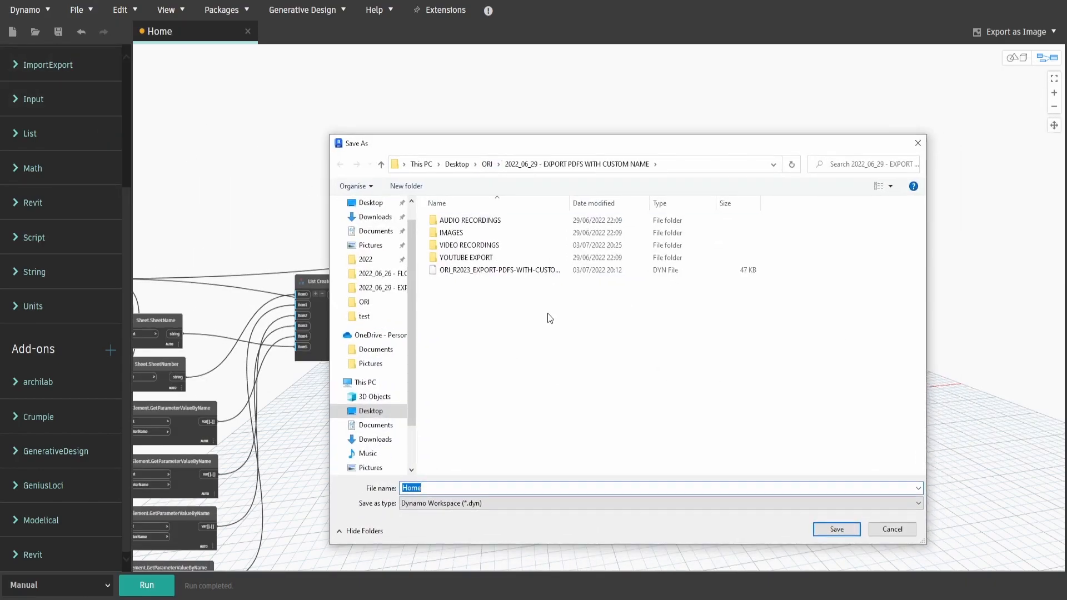
{"action": "left_click", "coordinate": [836, 529]}
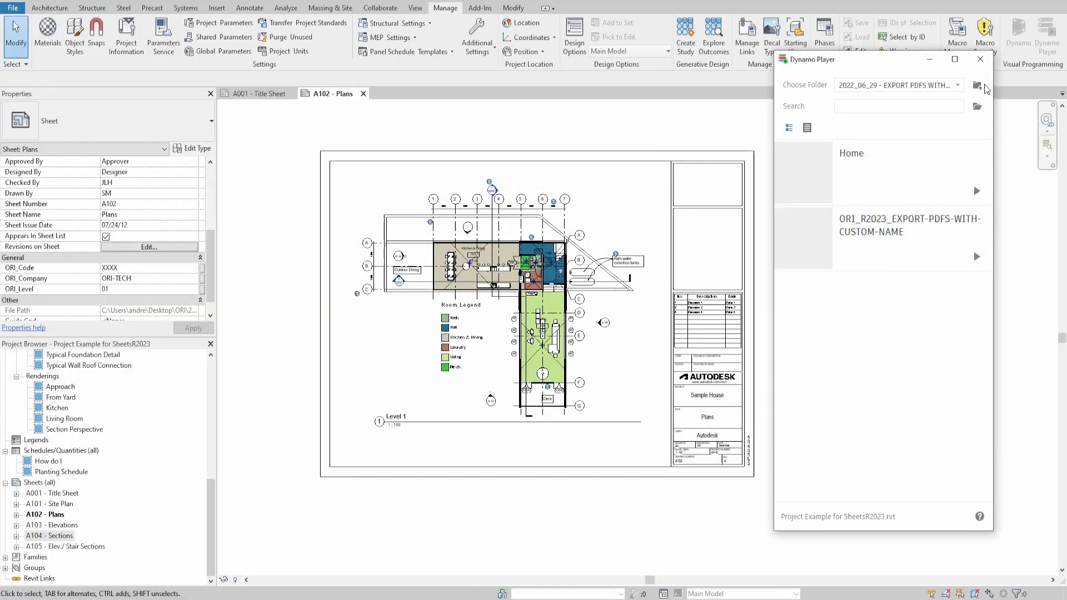
Step: Point Dynamo Player at the 2022_06_29 project folder as its script location
{"action": "left_click", "coordinate": [961, 85]}
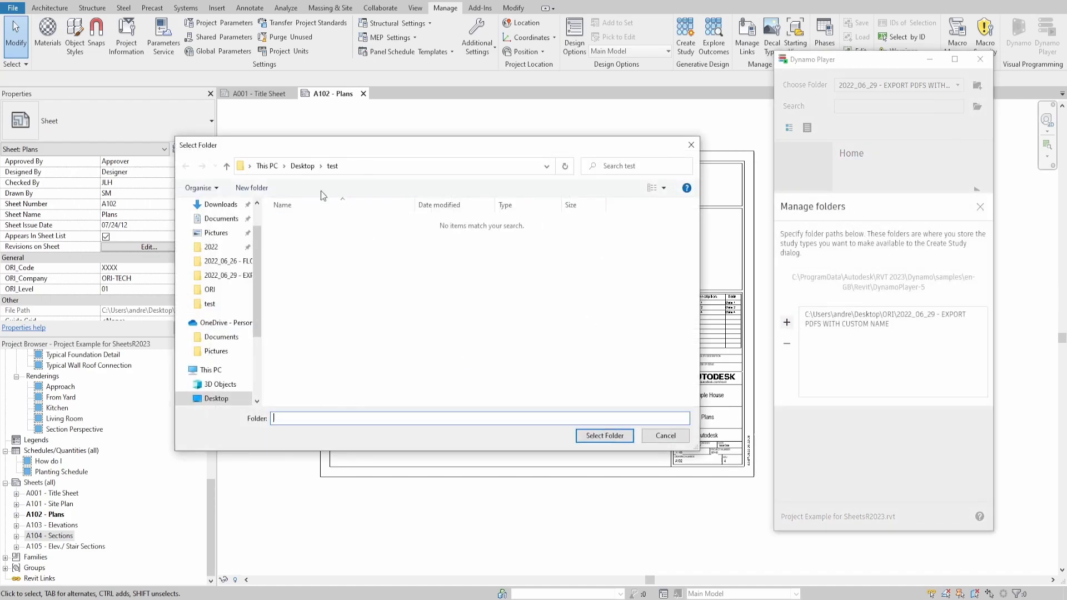
{"action": "double_click", "coordinate": [226, 276]}
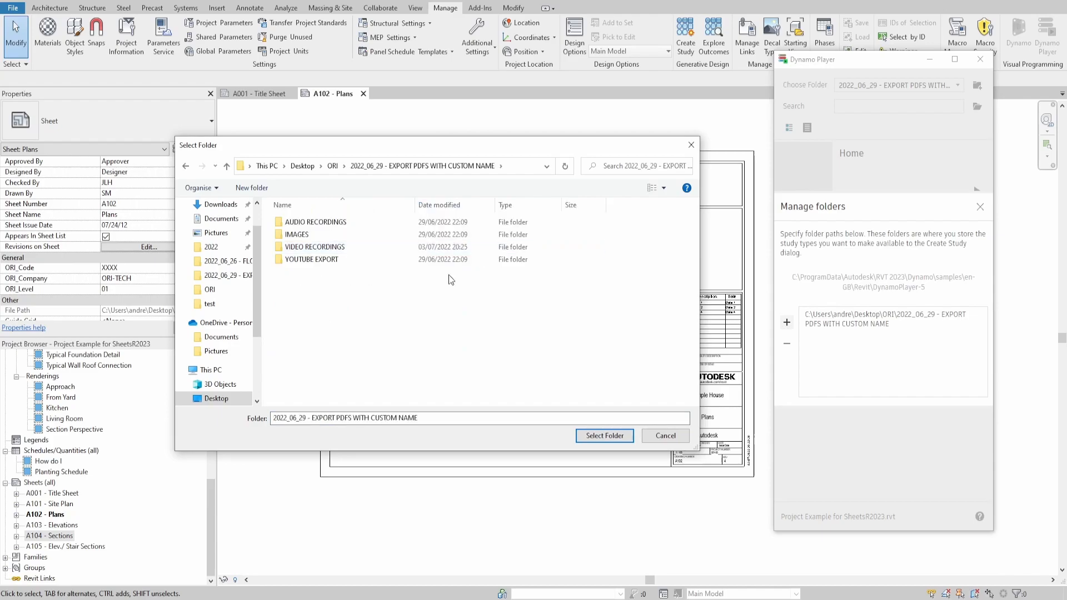
{"action": "left_click", "coordinate": [605, 435]}
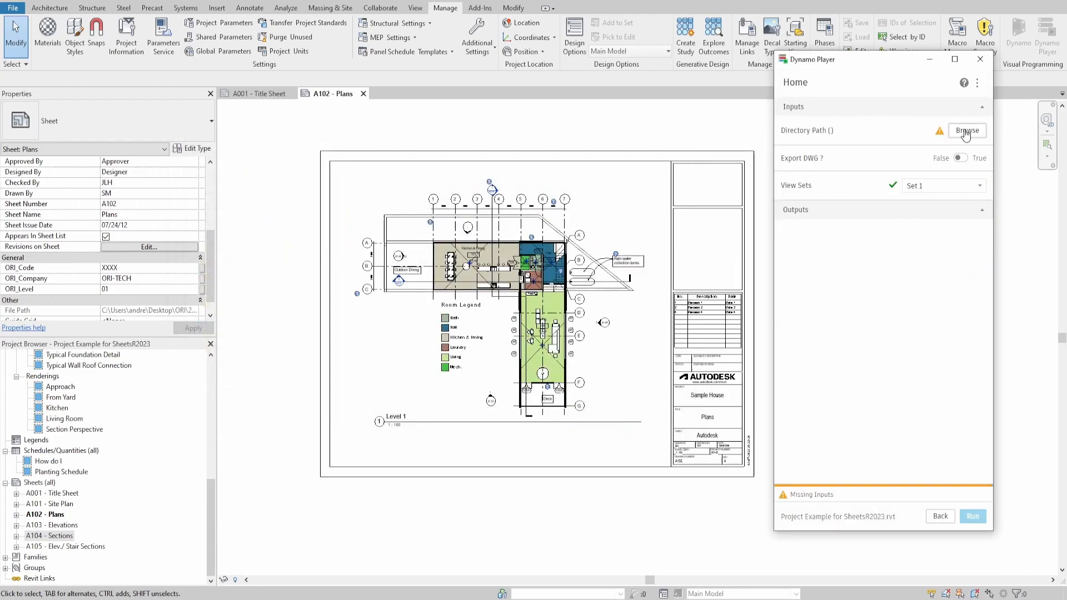
Step: Run the graph with Directory Path Desktop\test, Export DWG ? True and View Set Set 1
{"action": "left_click", "coordinate": [967, 130]}
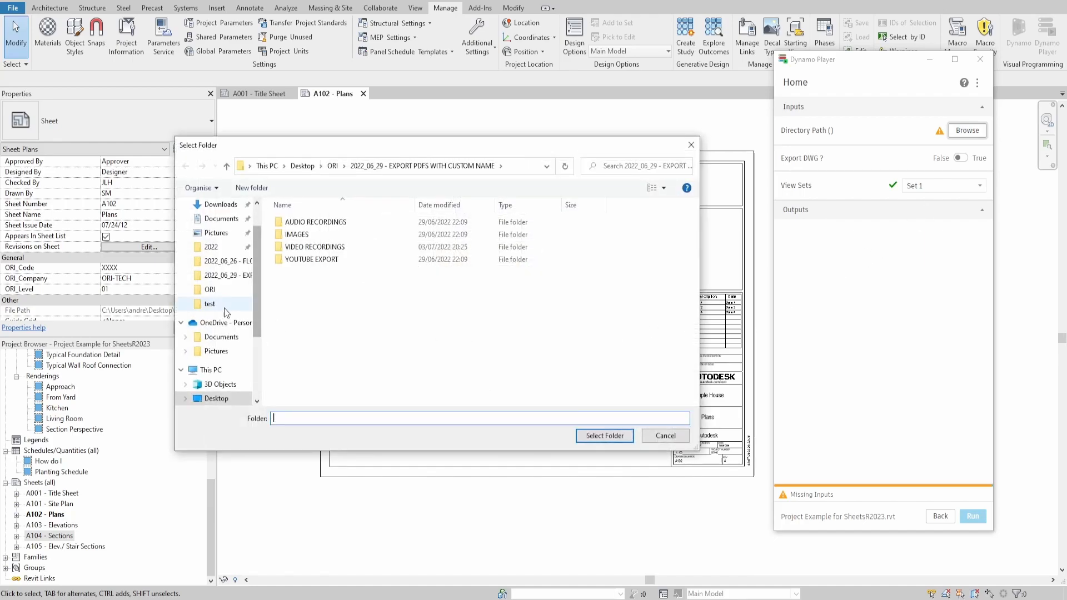
{"action": "left_click", "coordinate": [605, 435]}
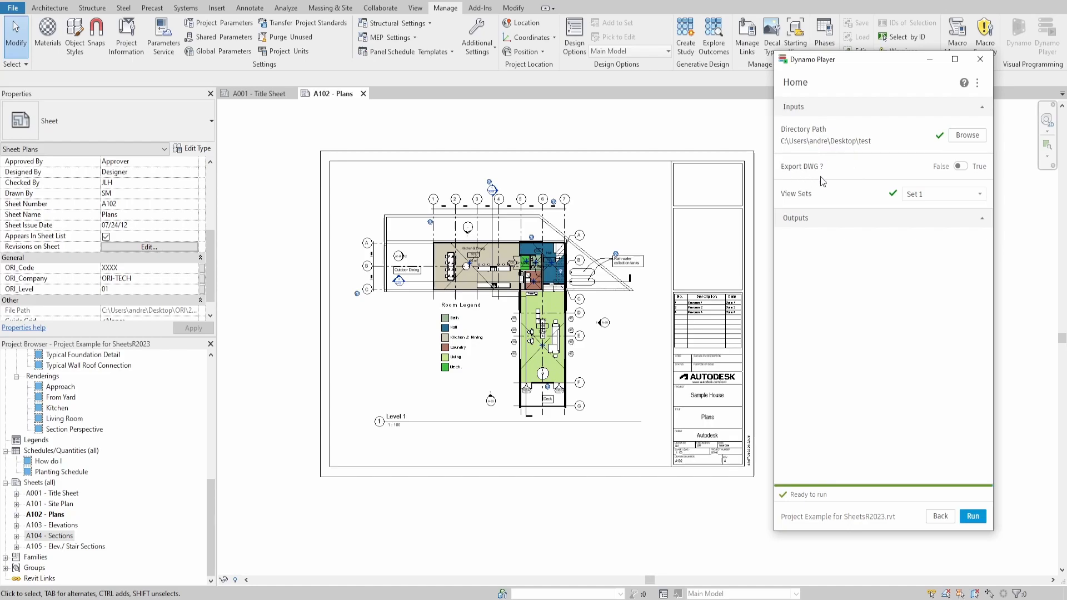
{"action": "left_click", "coordinate": [960, 167]}
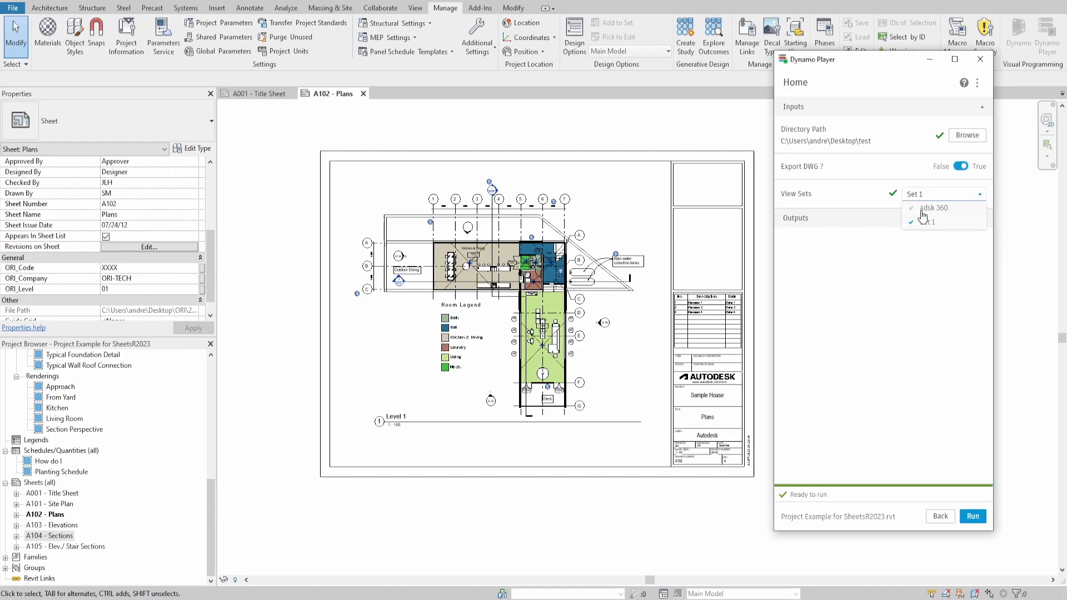
{"action": "left_click", "coordinate": [925, 221]}
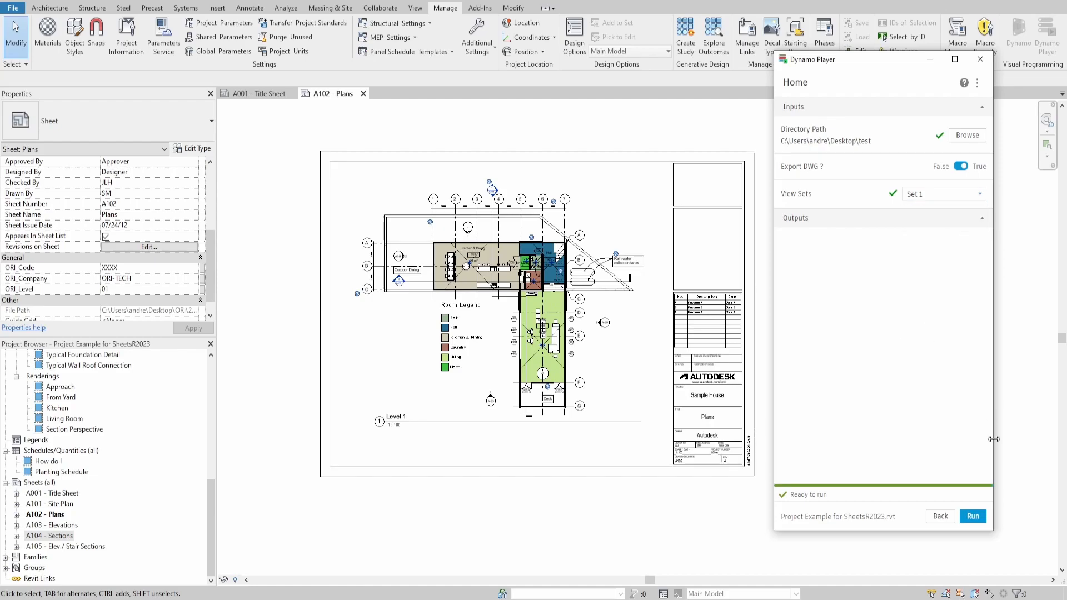
{"action": "left_click", "coordinate": [973, 516]}
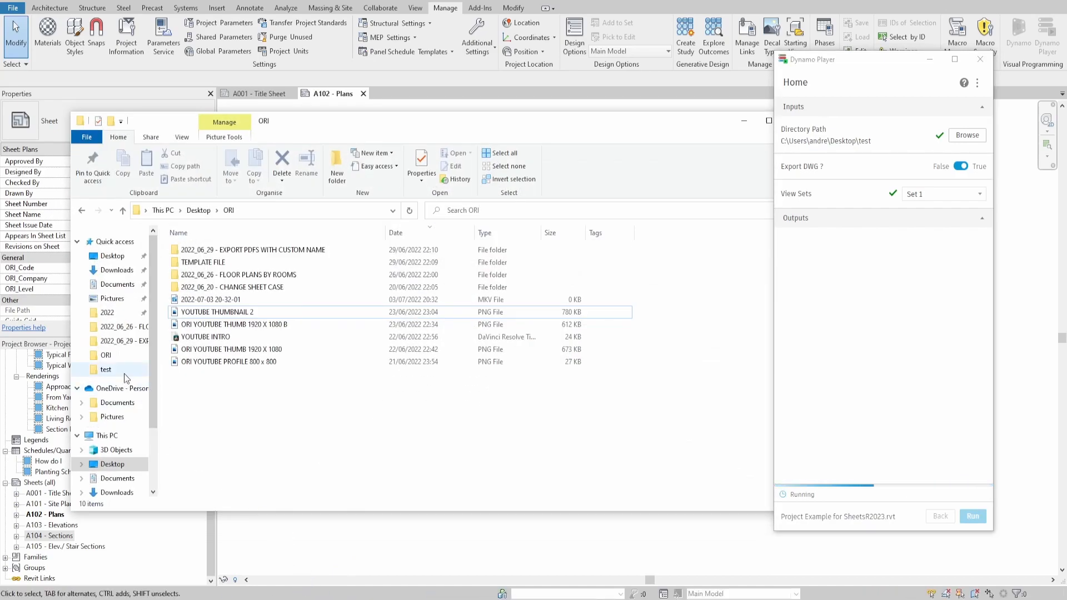
Step: Show the test folder holding the exported A102-01-ORI-TECH-XXXX-4-Plans DWG and PCP files
{"action": "left_click", "coordinate": [105, 370]}
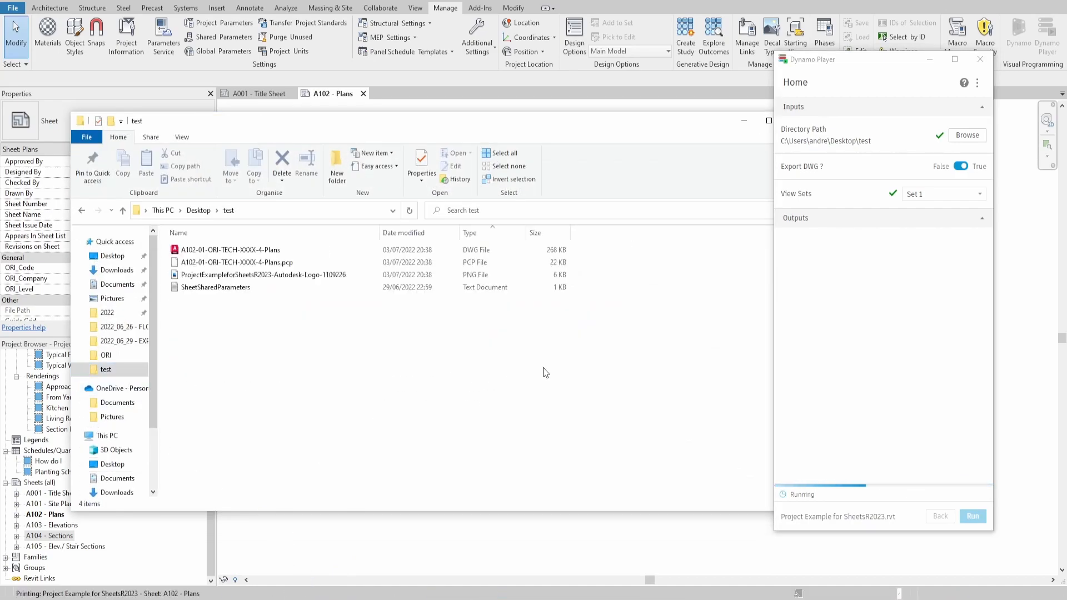